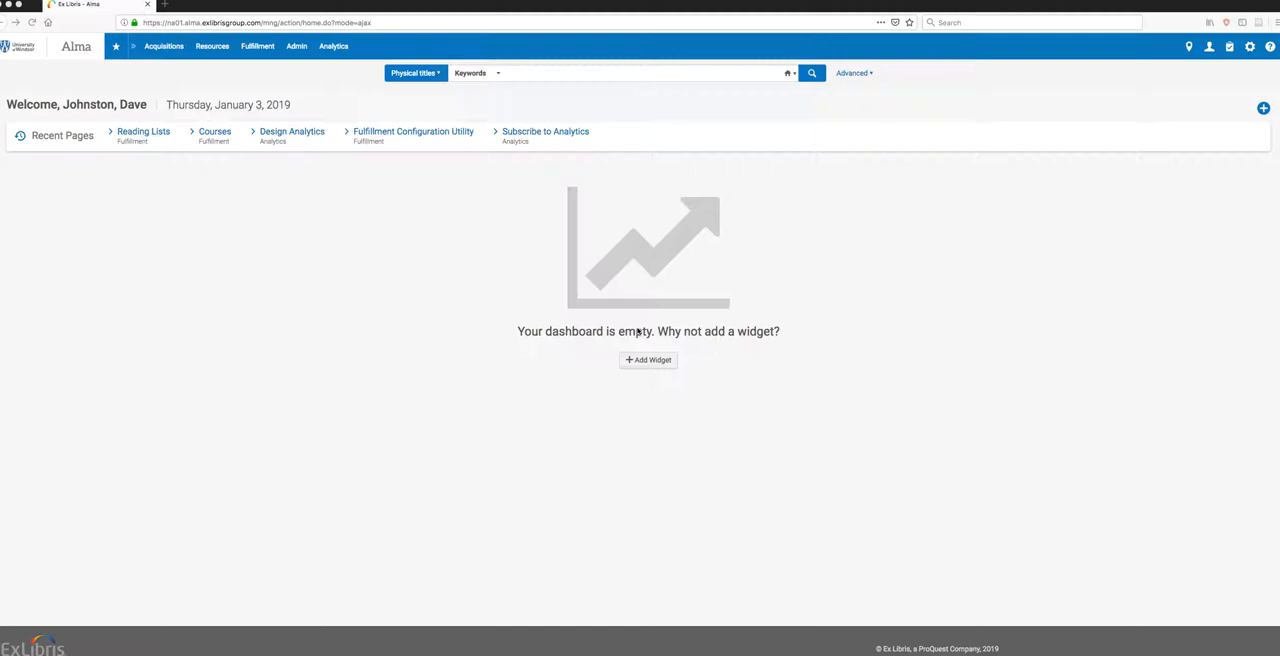
mouse_move(654, 411)
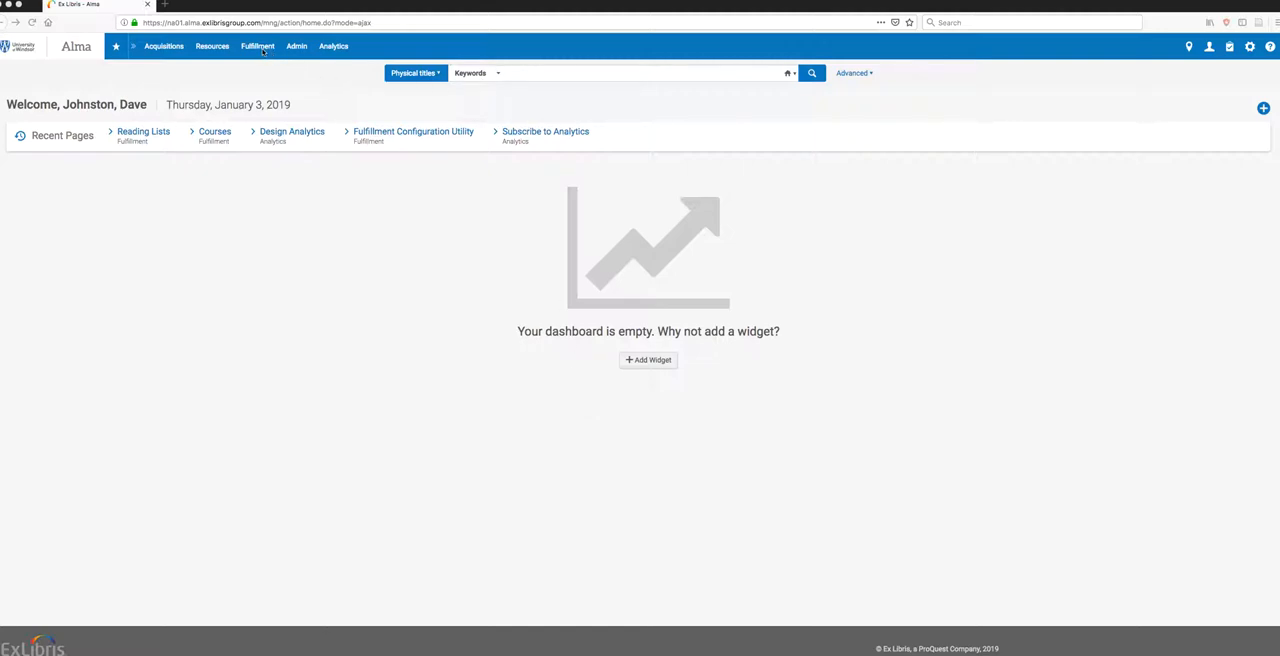
Open Fulfillment > Reading Lists to see the nine lists assigned to me
click(257, 46)
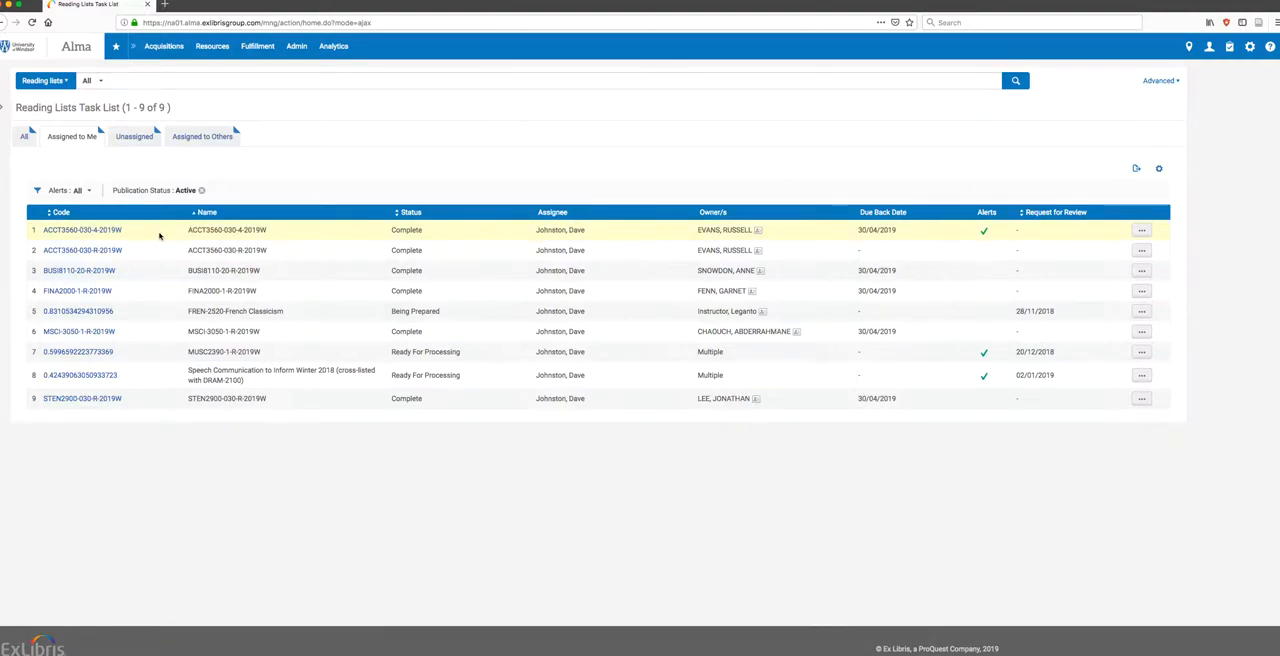
mouse_move(83, 230)
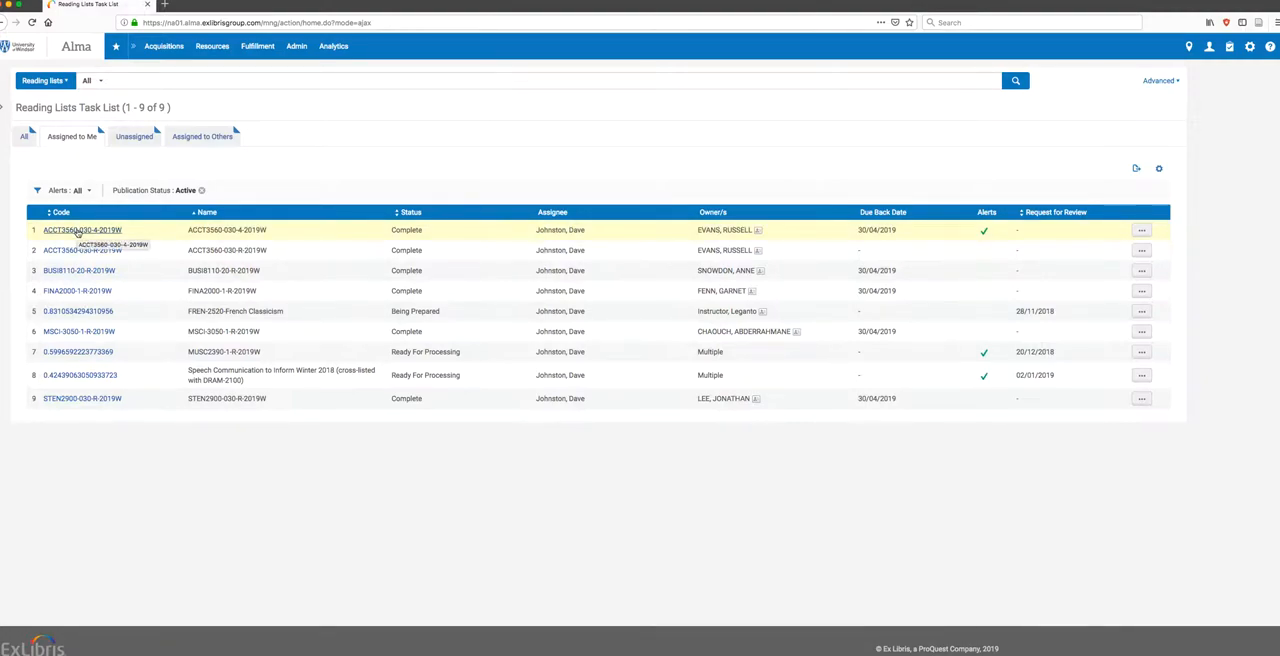
mouse_move(527, 434)
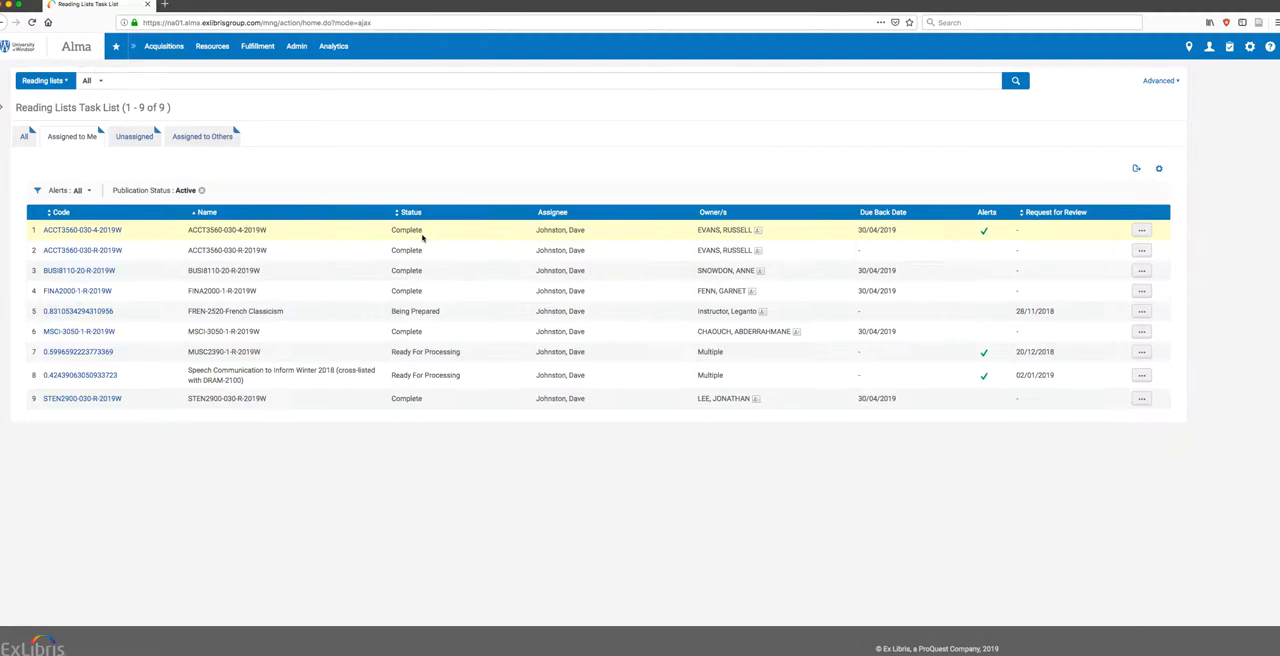
mouse_move(982, 238)
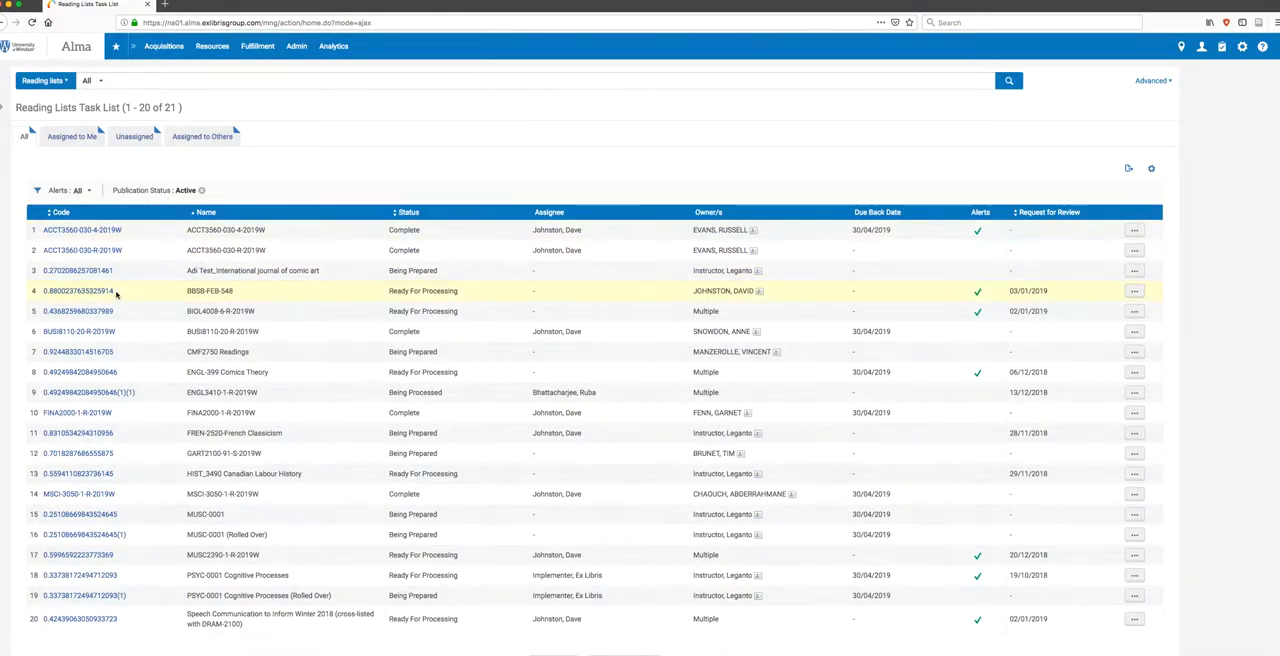
mouse_move(150, 293)
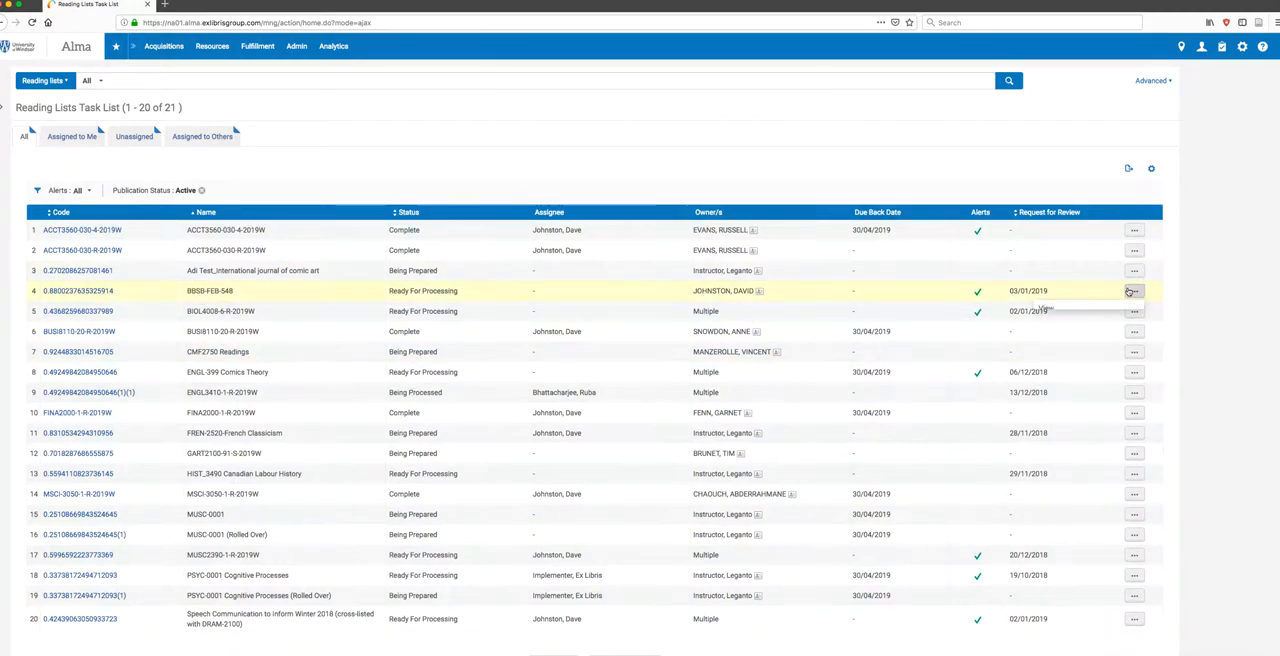
List all 21 reading lists and bring up the row actions for BBSB-FEB-548
click(1134, 291)
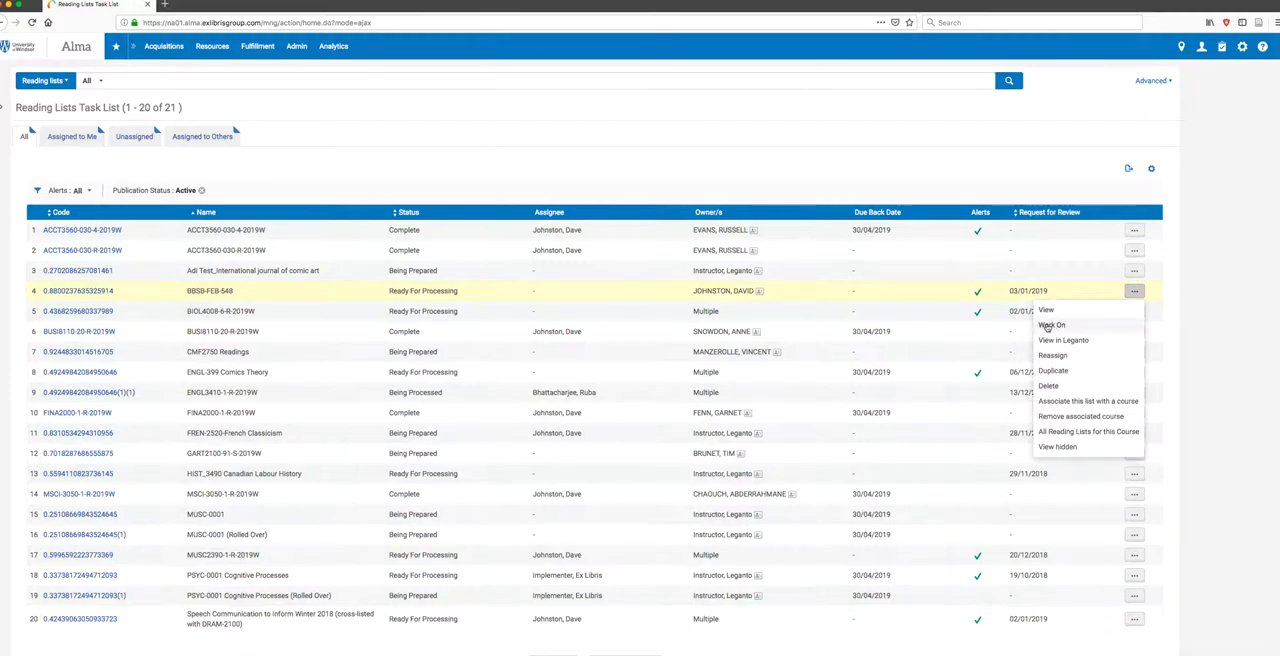
Use Work On to open BBSB-FEB-548's details and five citations
click(1046, 309)
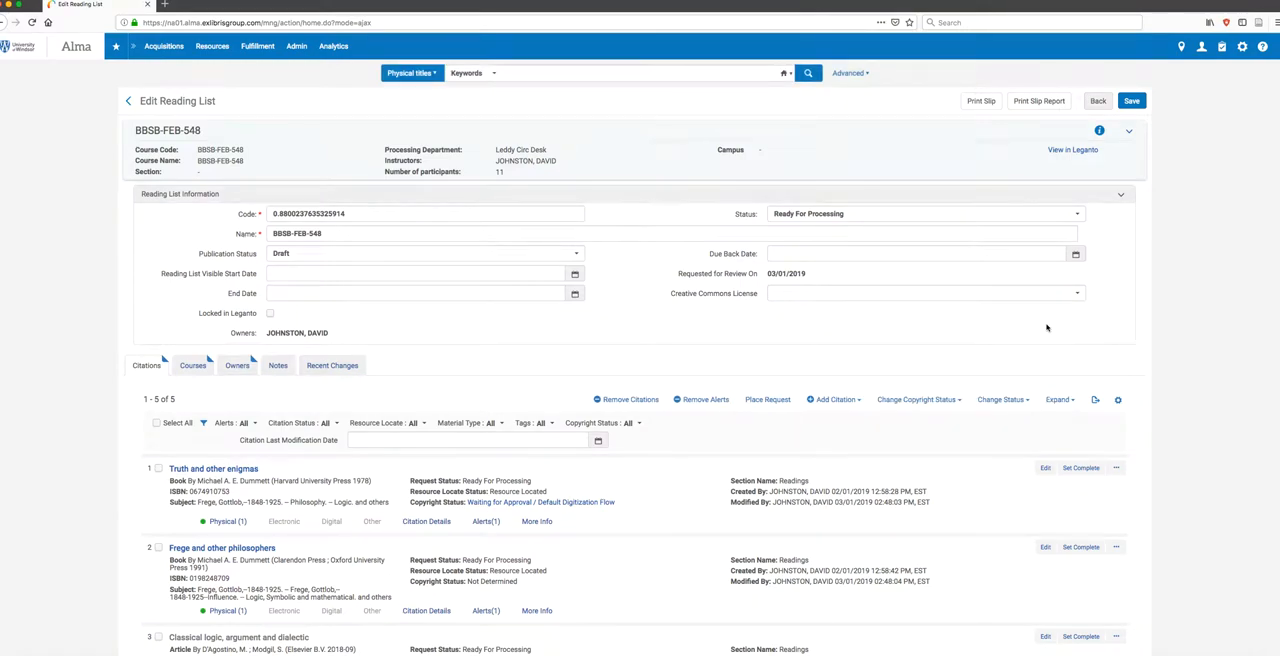
mouse_move(1004, 317)
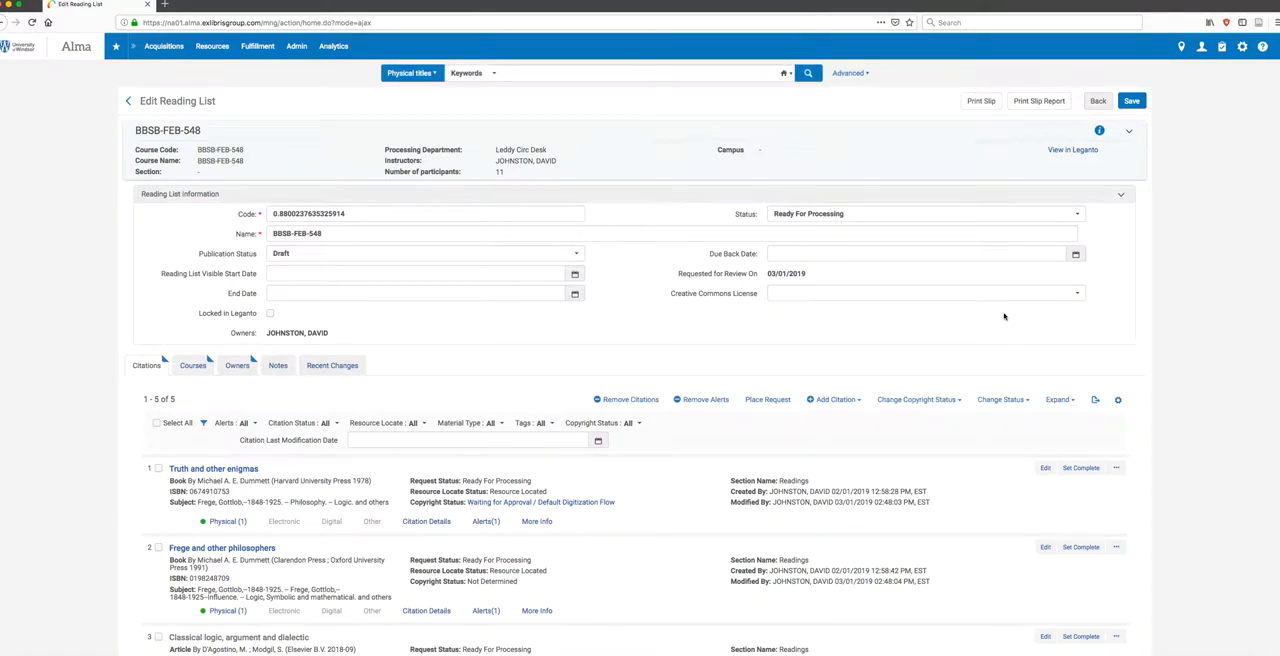
mouse_move(852, 328)
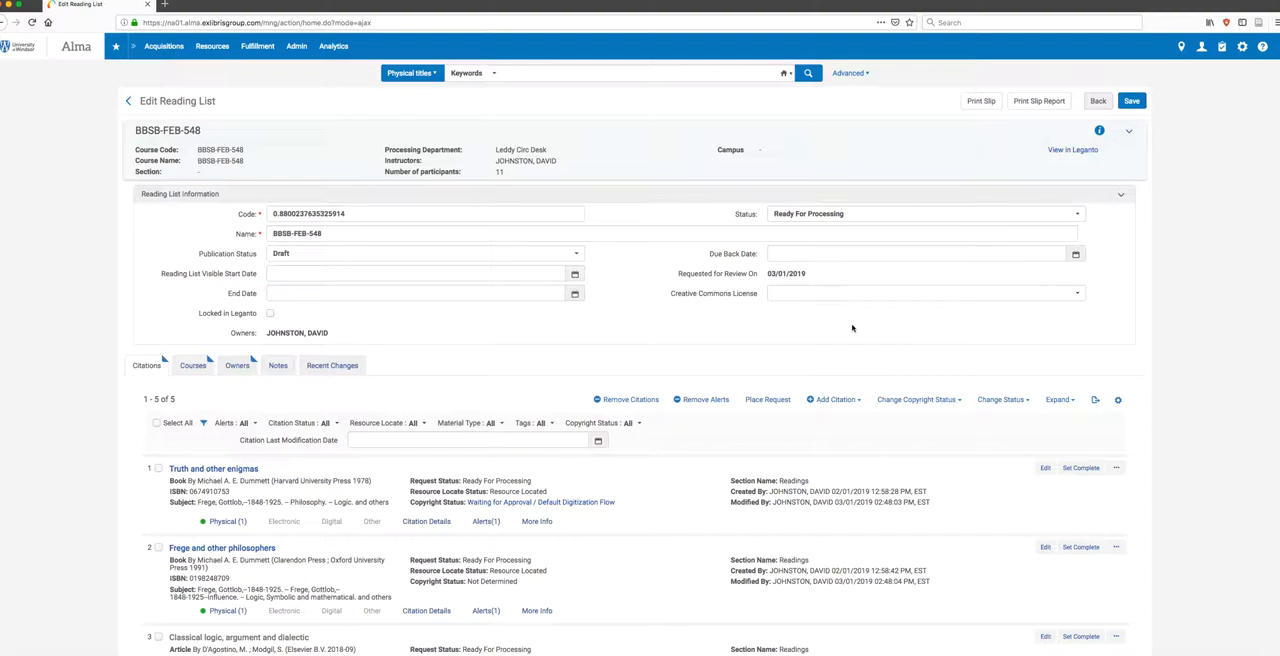
mouse_move(838, 314)
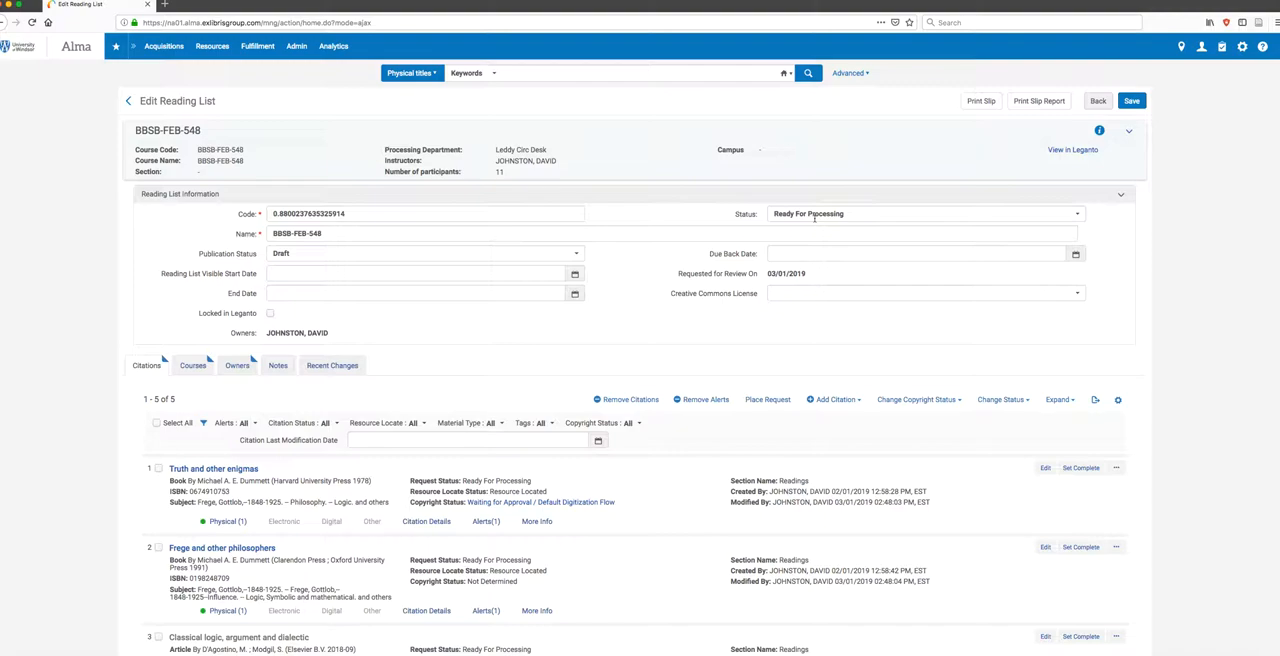
Review the status options and set BBSB-FEB-548 to Being Prepared
click(920, 213)
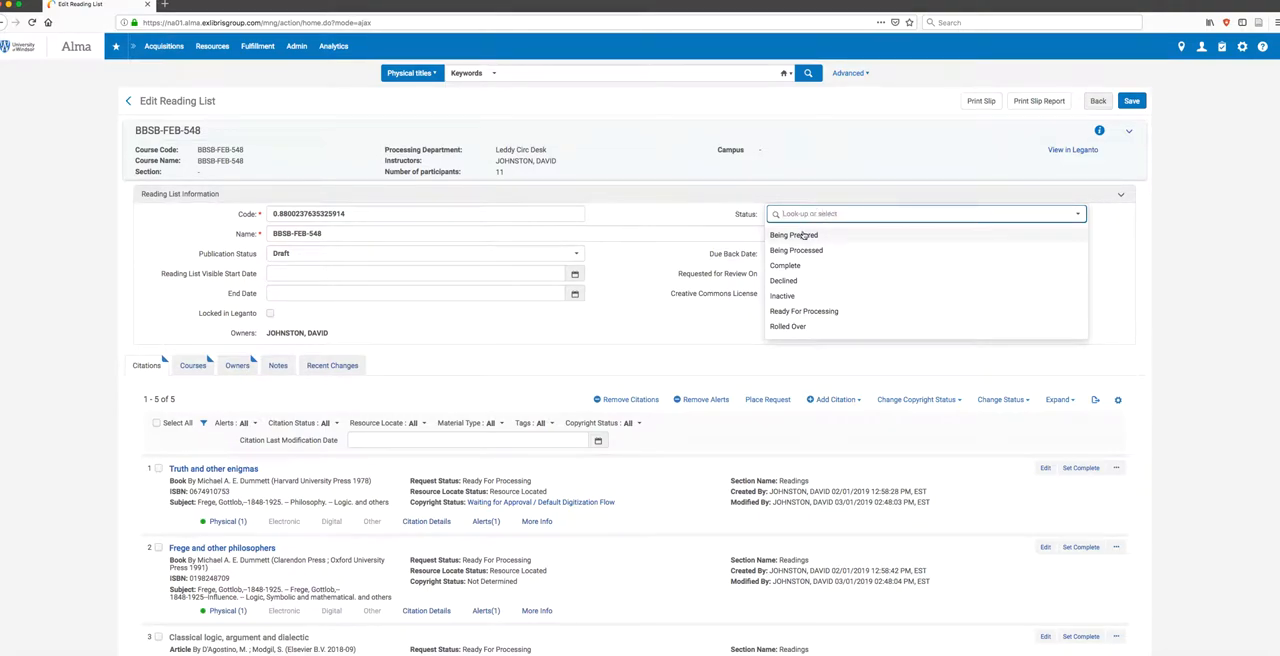
mouse_move(793, 235)
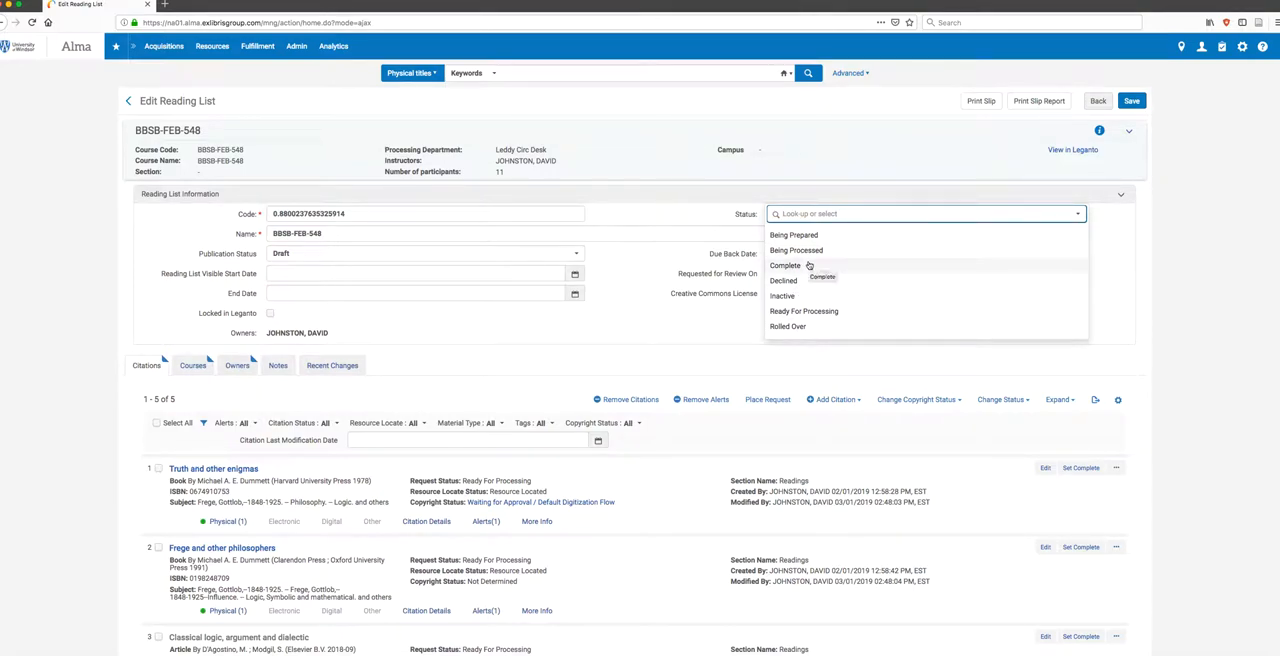
mouse_move(800, 326)
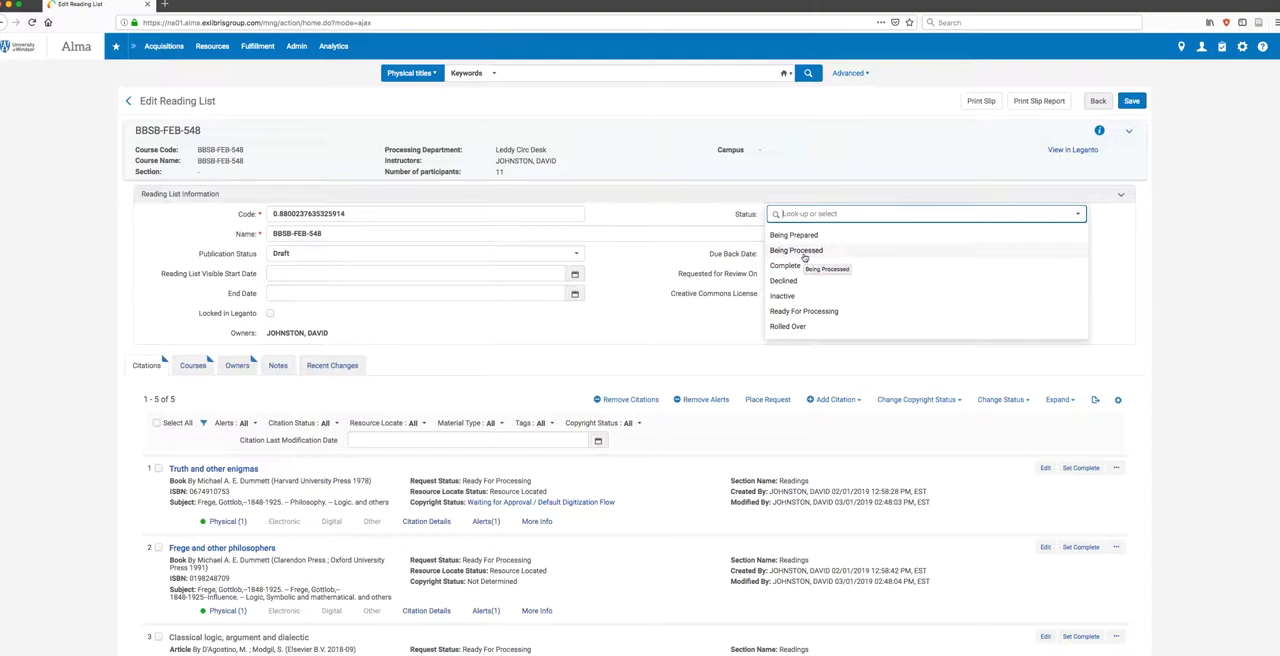
mouse_move(793, 268)
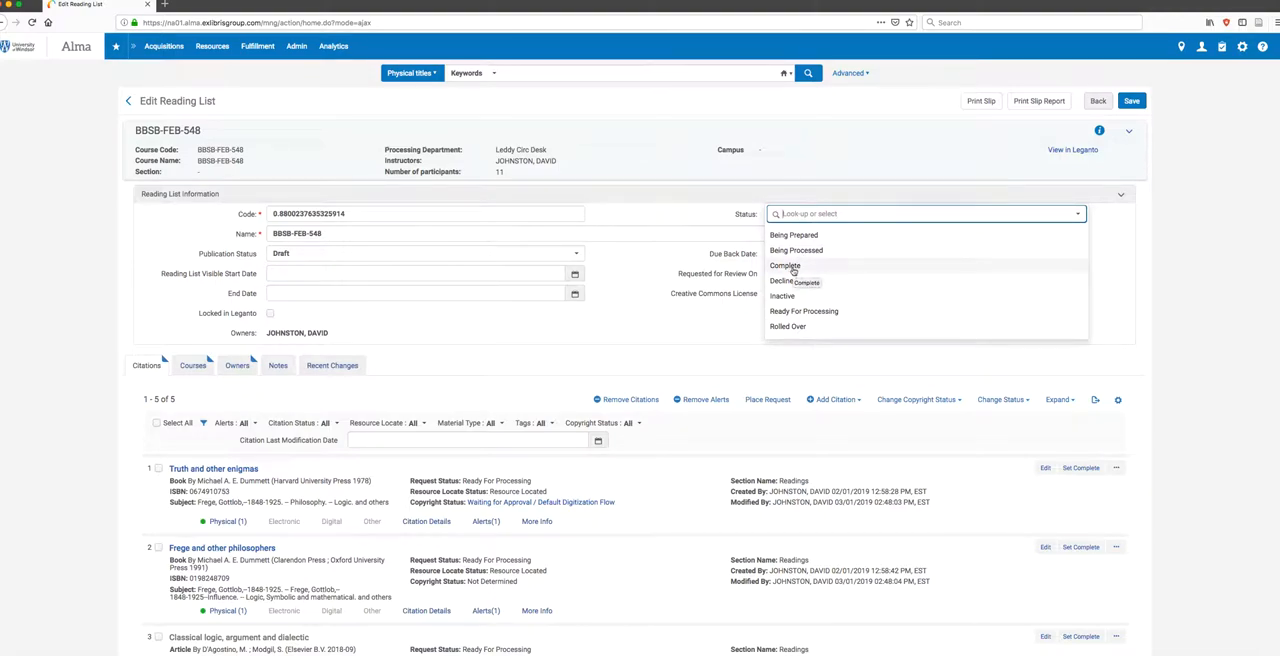
mouse_move(793, 280)
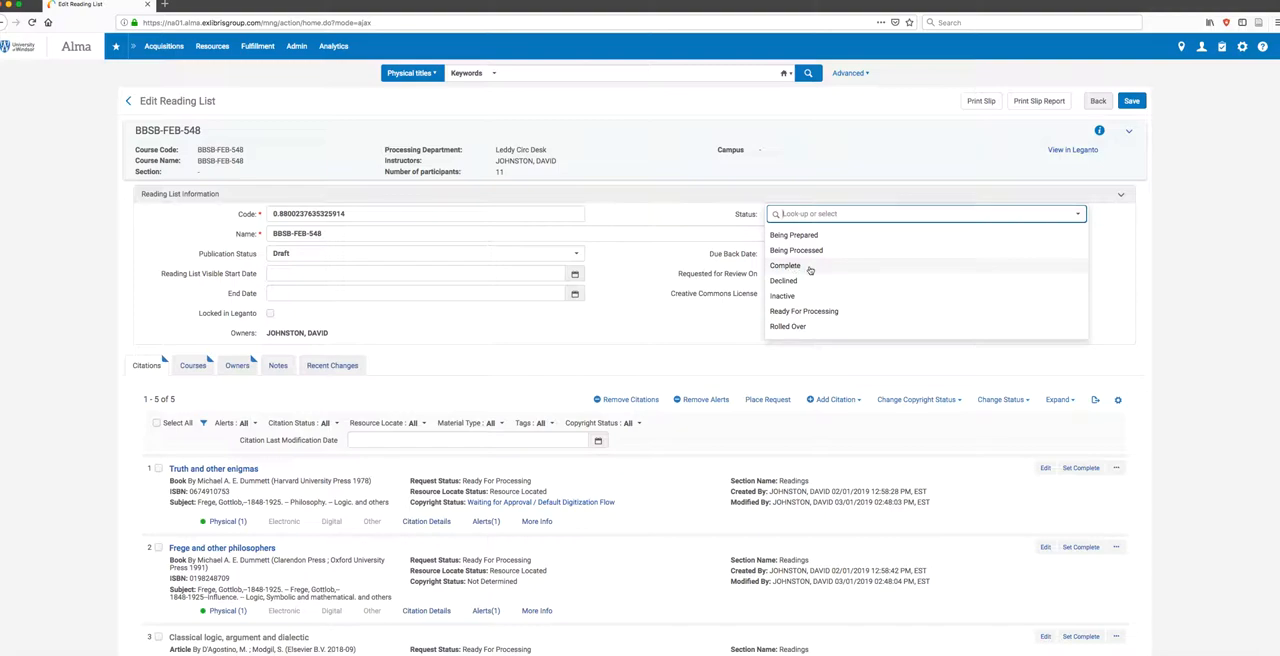
mouse_move(797, 250)
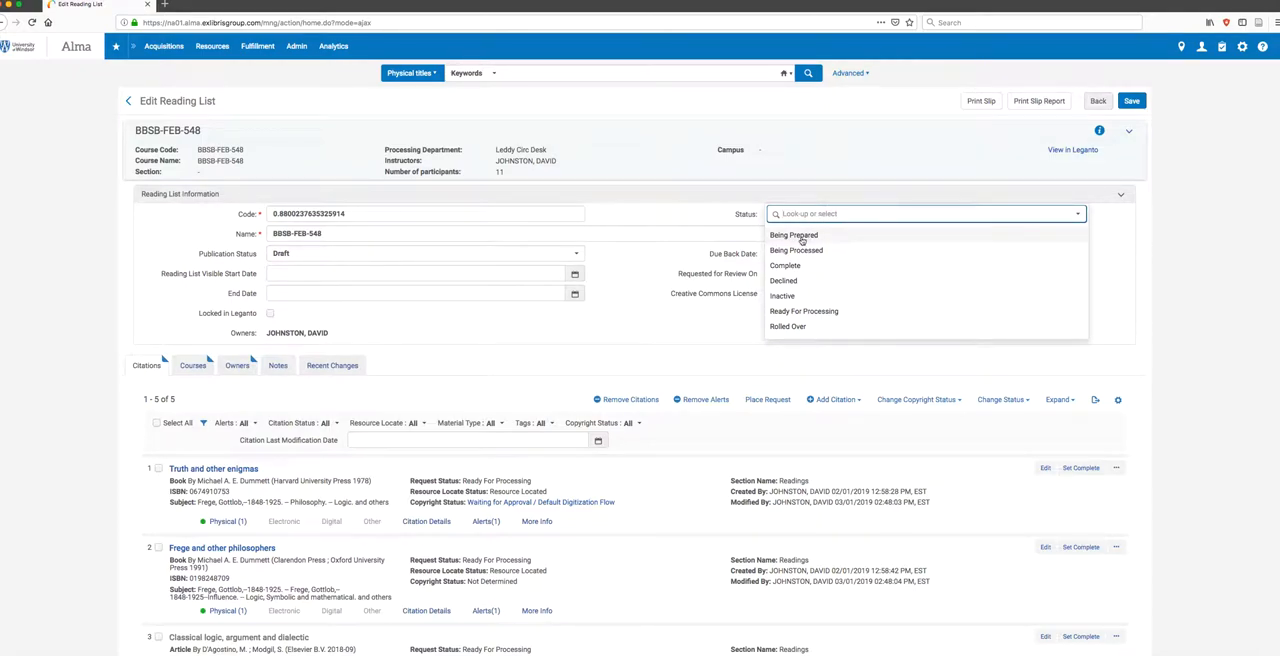
click(794, 235)
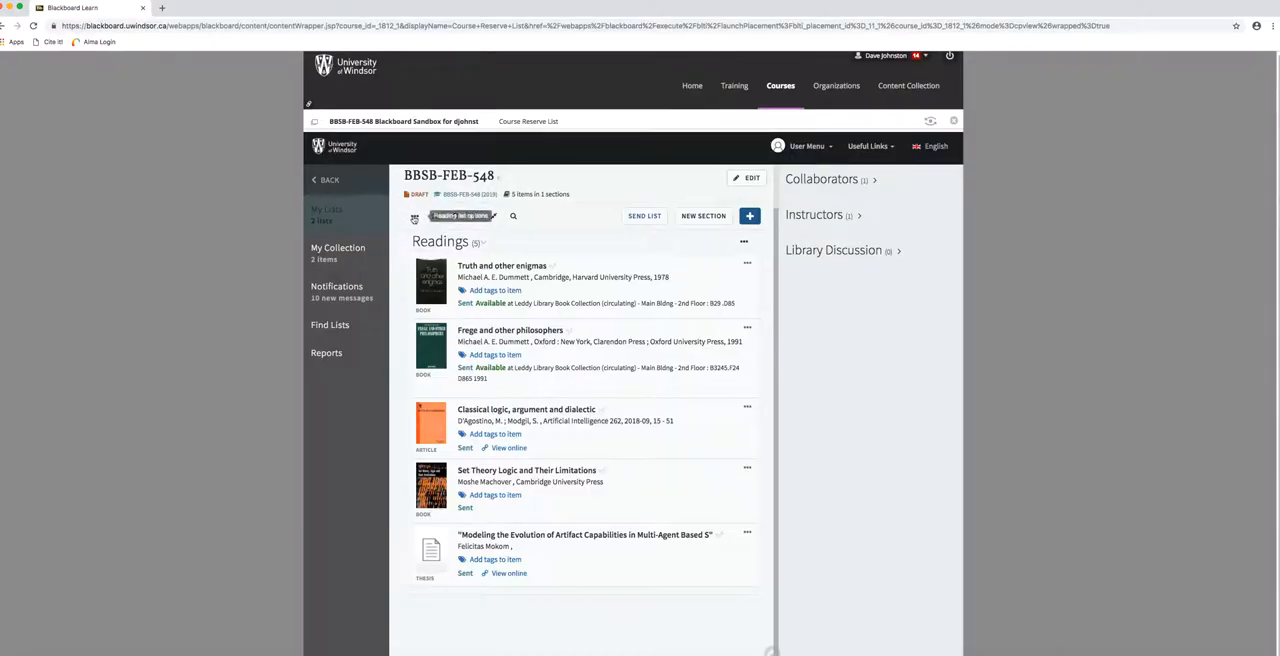
Review BBSB-FEB-548's five readings in Blackboard's Leganto Course Reserve List
click(414, 216)
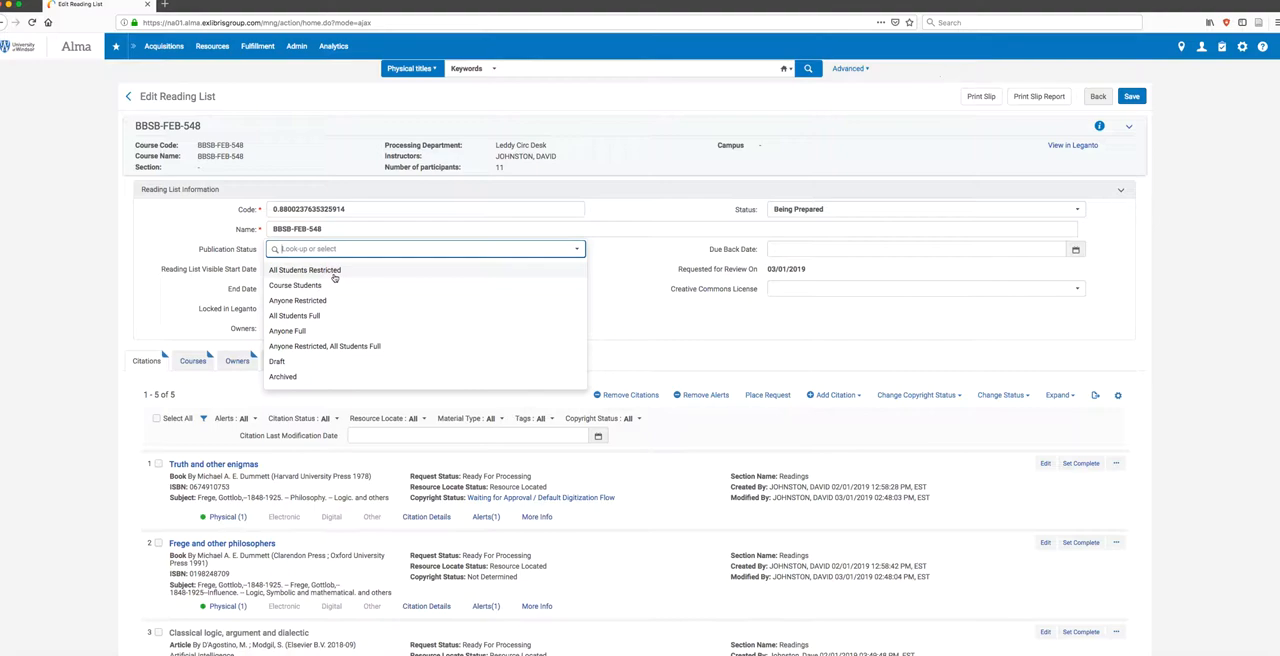
mouse_move(325, 290)
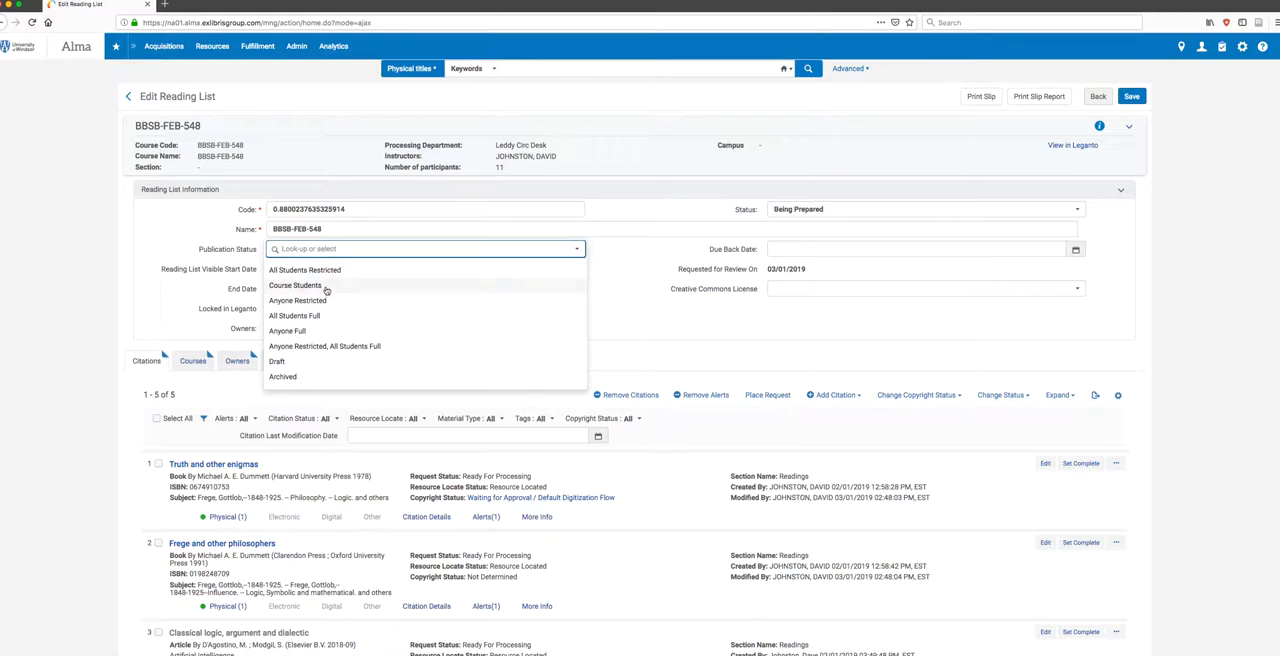
mouse_move(318, 304)
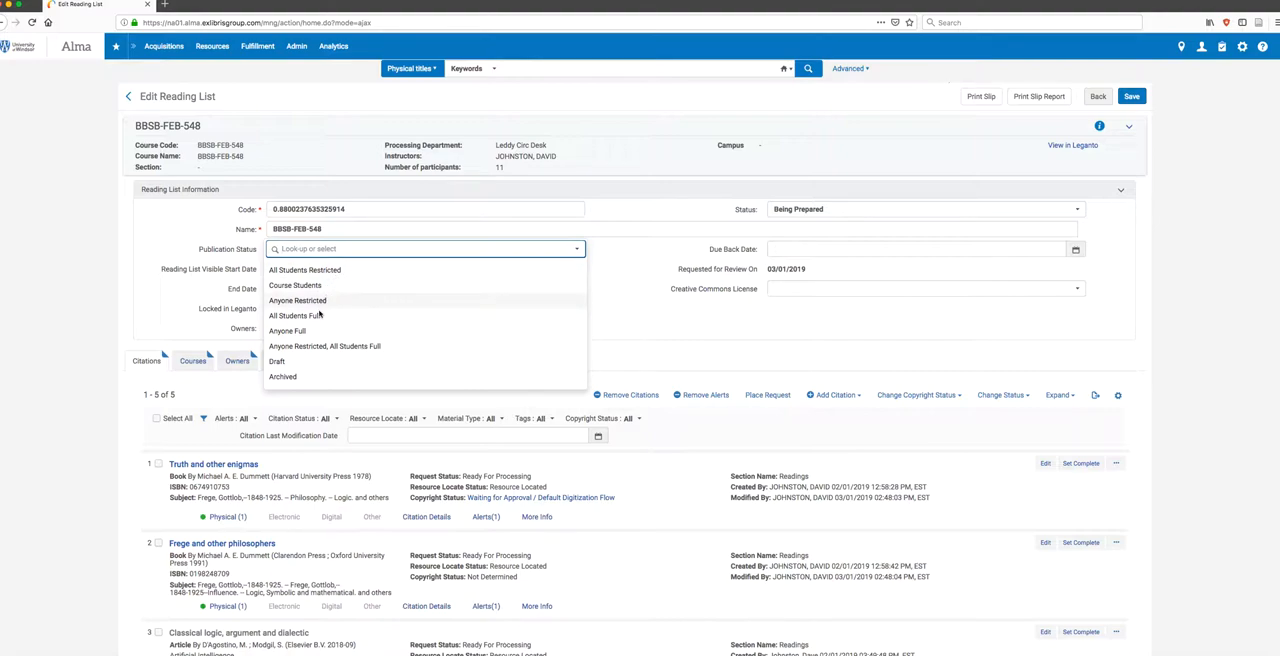
mouse_move(297, 301)
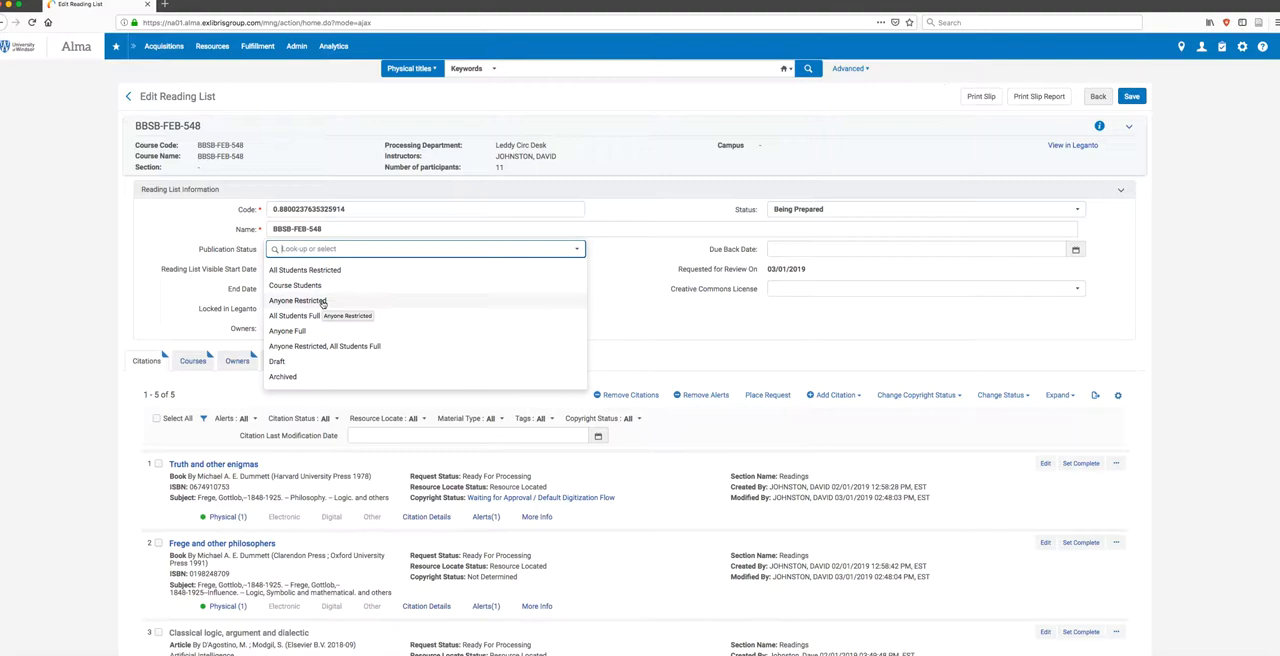
mouse_move(310, 316)
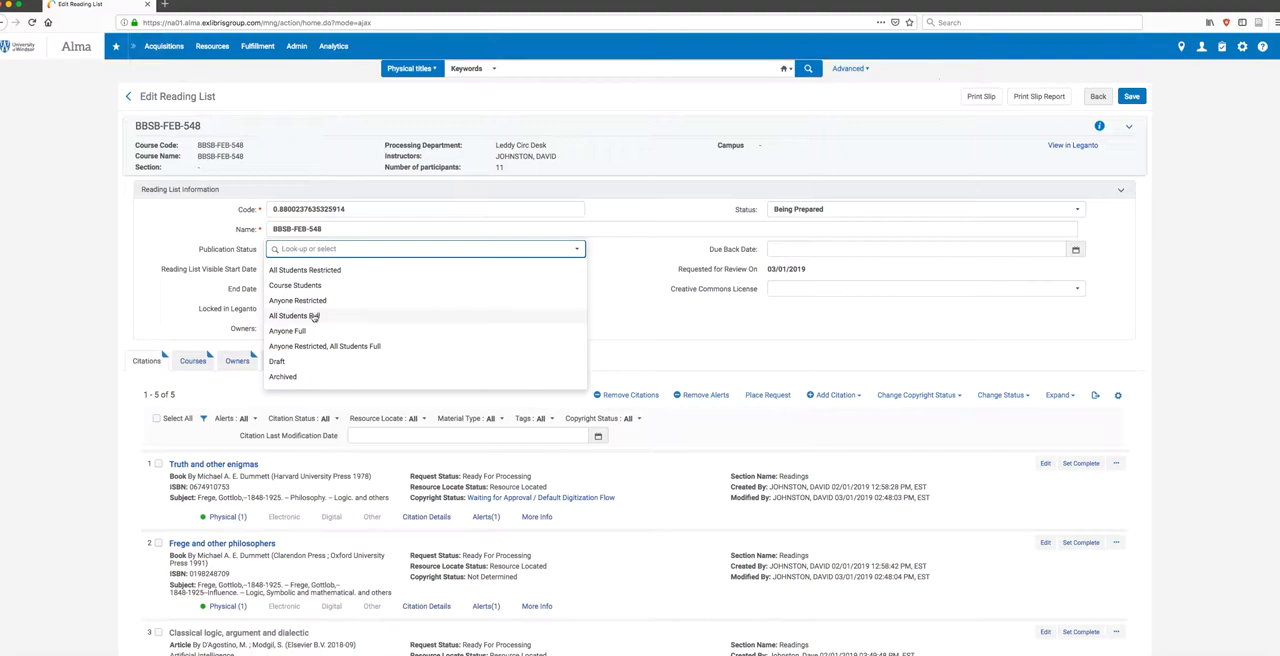
mouse_move(309, 331)
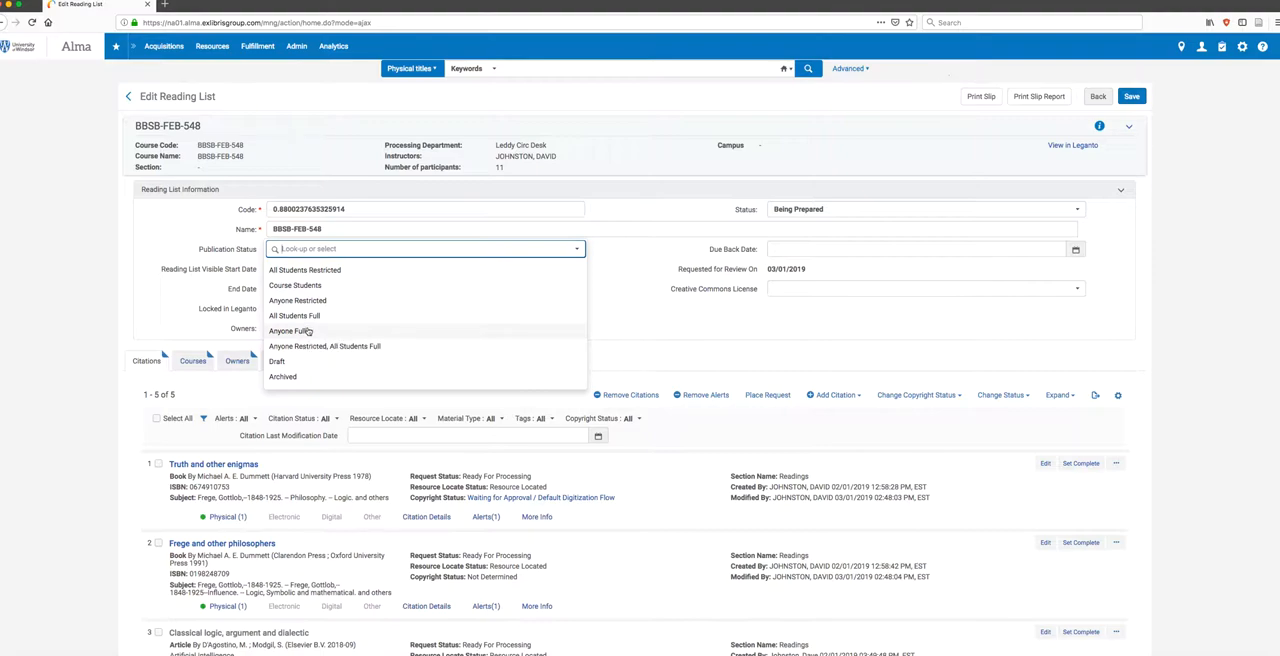
mouse_move(297, 300)
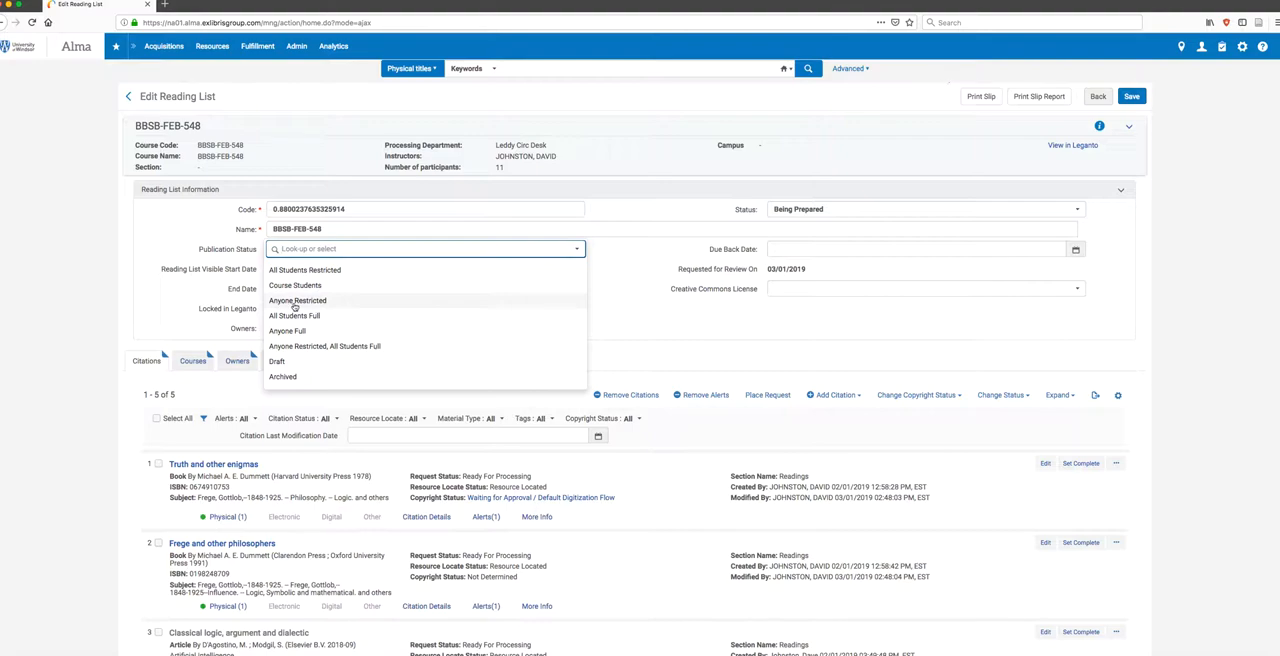
mouse_move(297, 301)
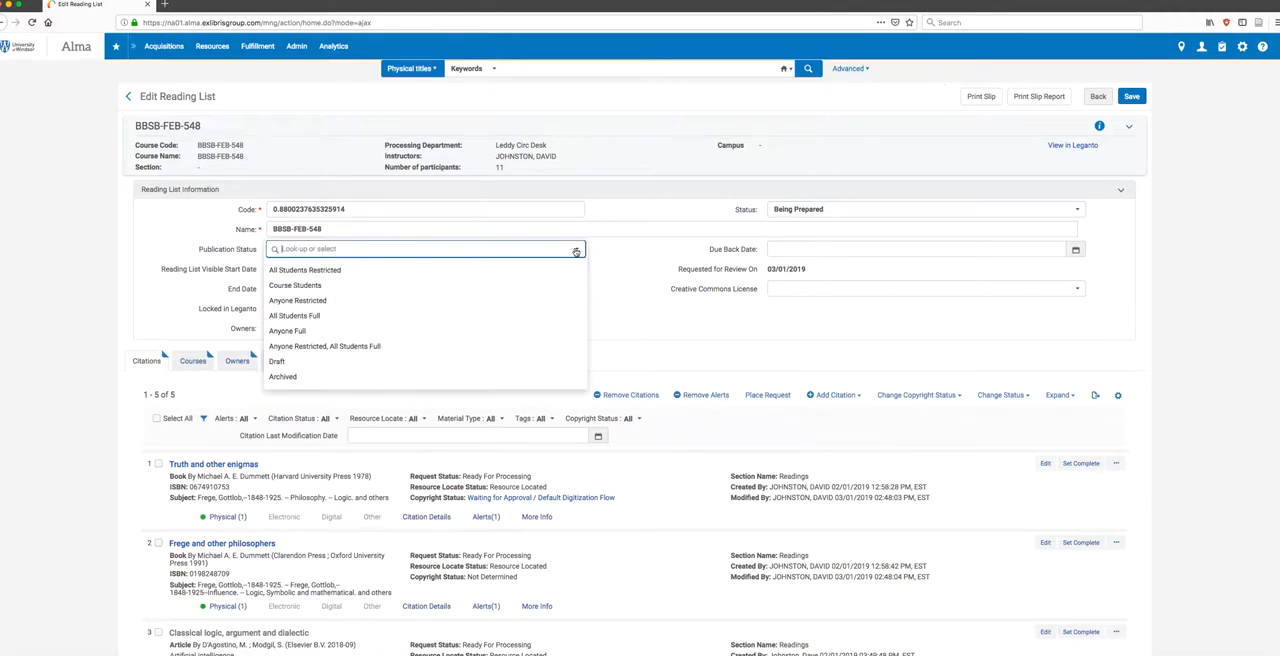
Make BBSB-FEB-548's publication status Draft while its status stays Being Prepared
click(277, 361)
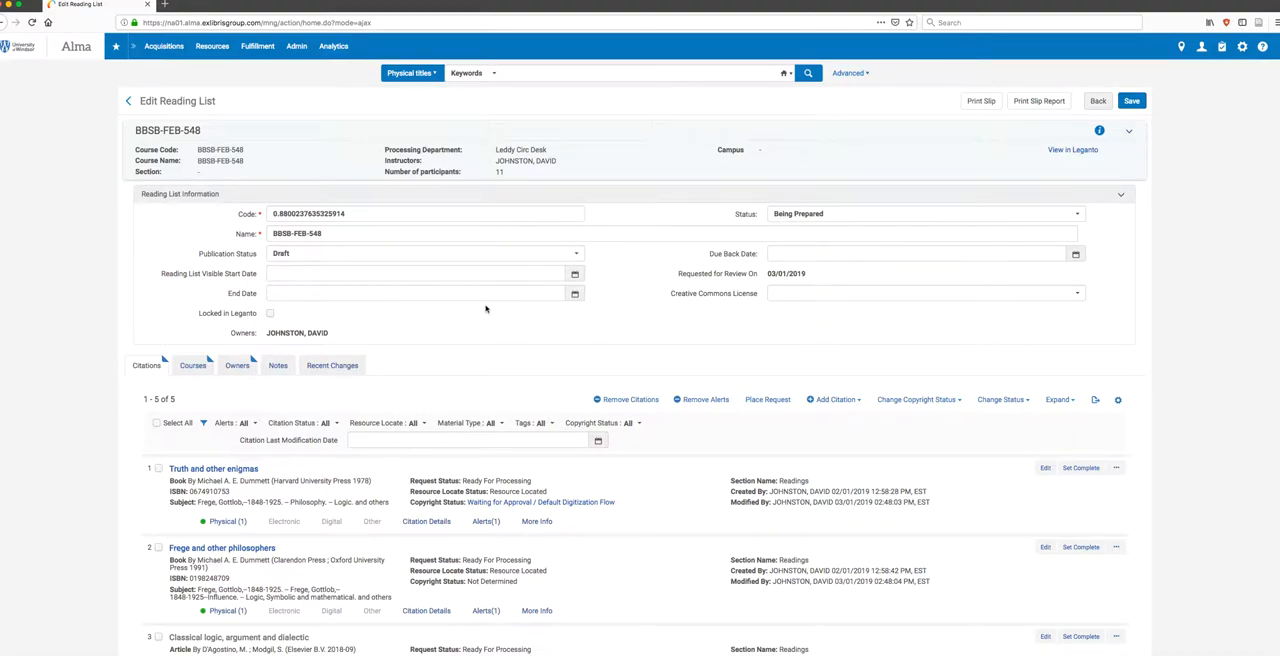
scroll(down, 3)
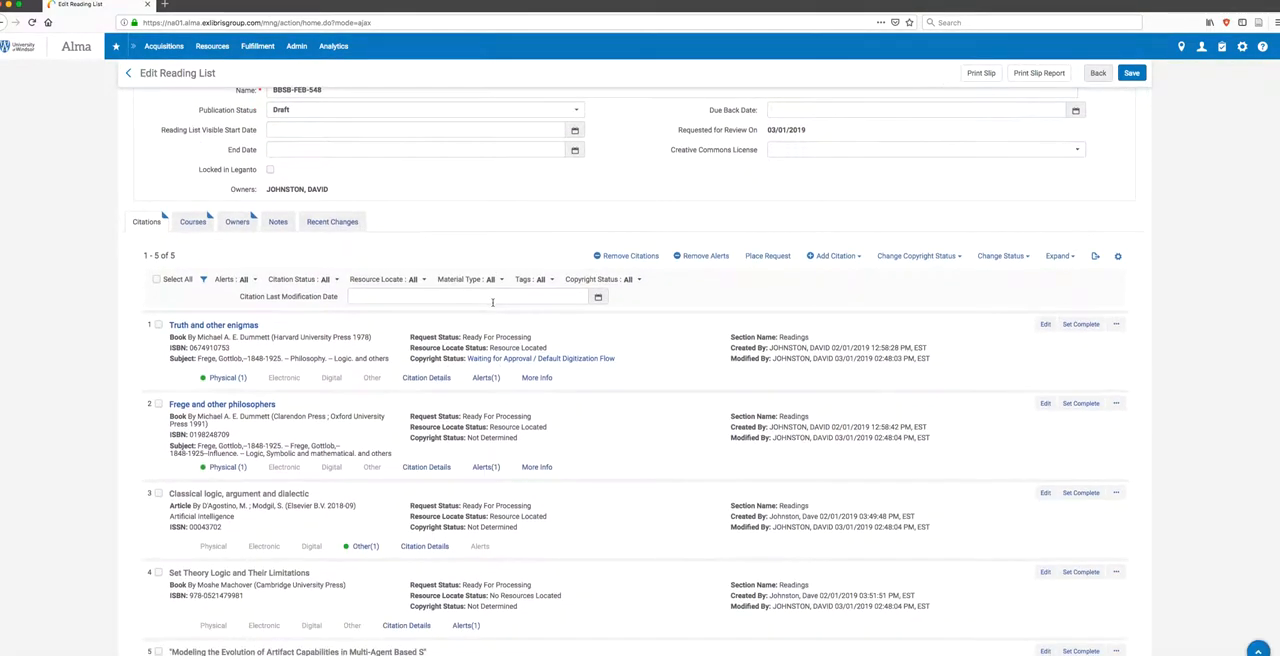
scroll(down, 3)
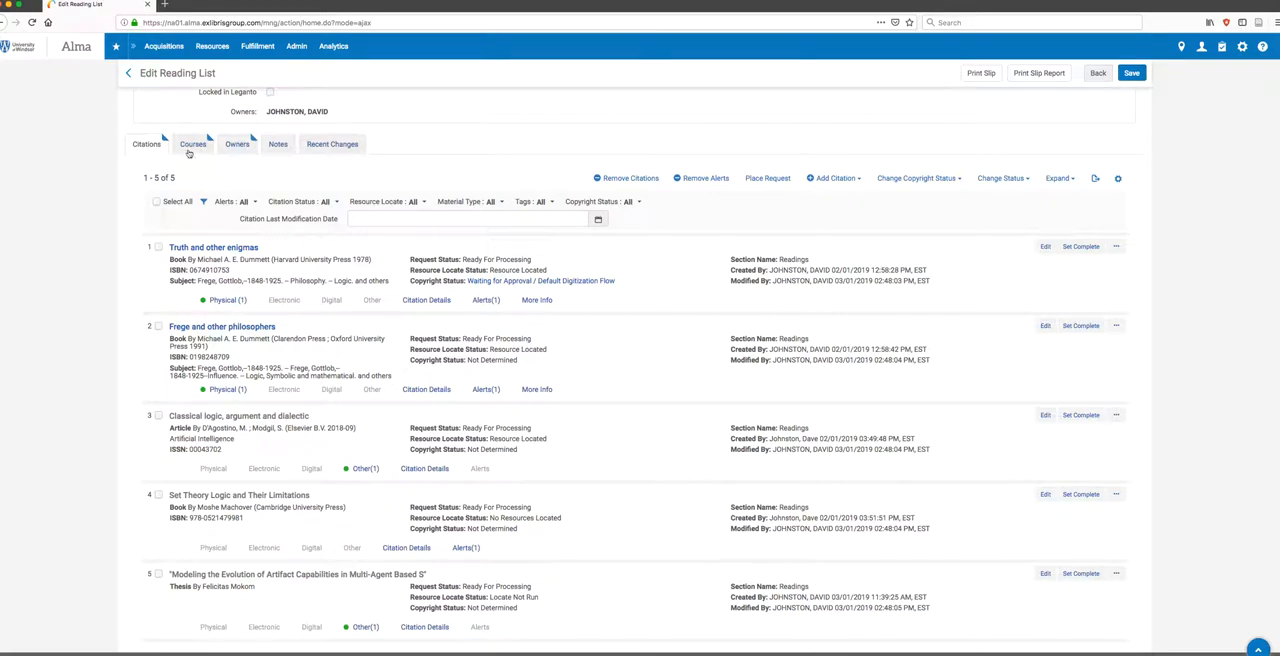
mouse_move(193, 144)
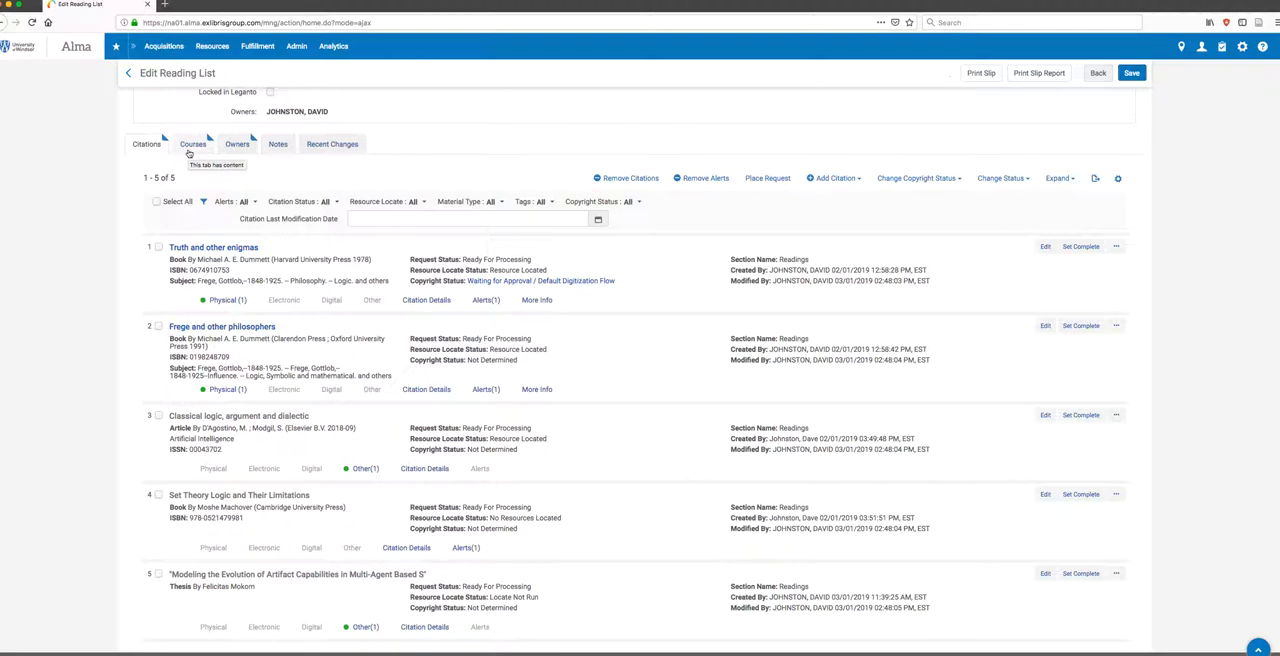
mouse_move(237, 143)
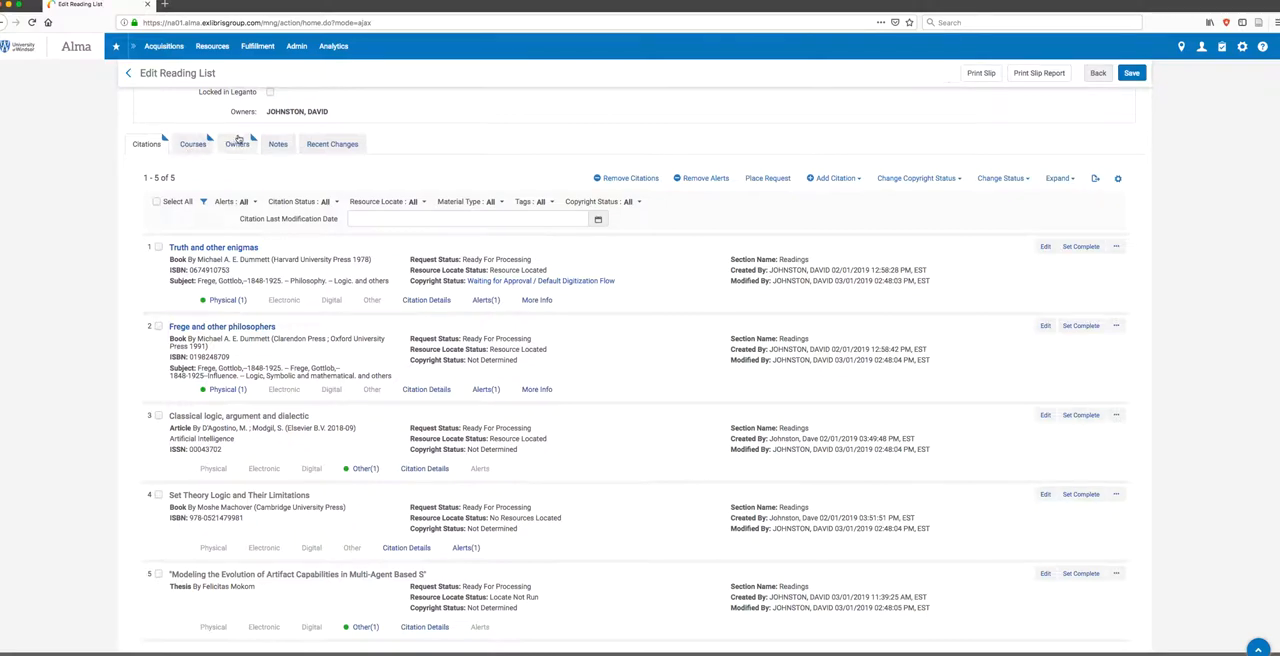
mouse_move(237, 143)
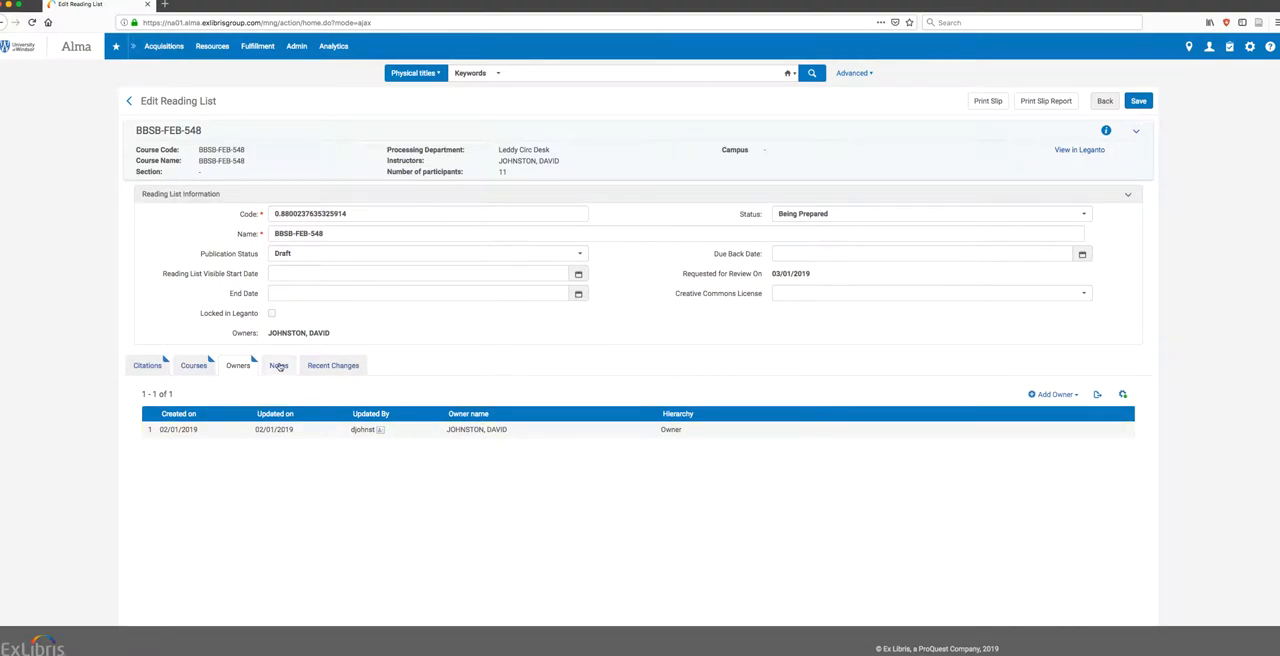
mouse_move(279, 365)
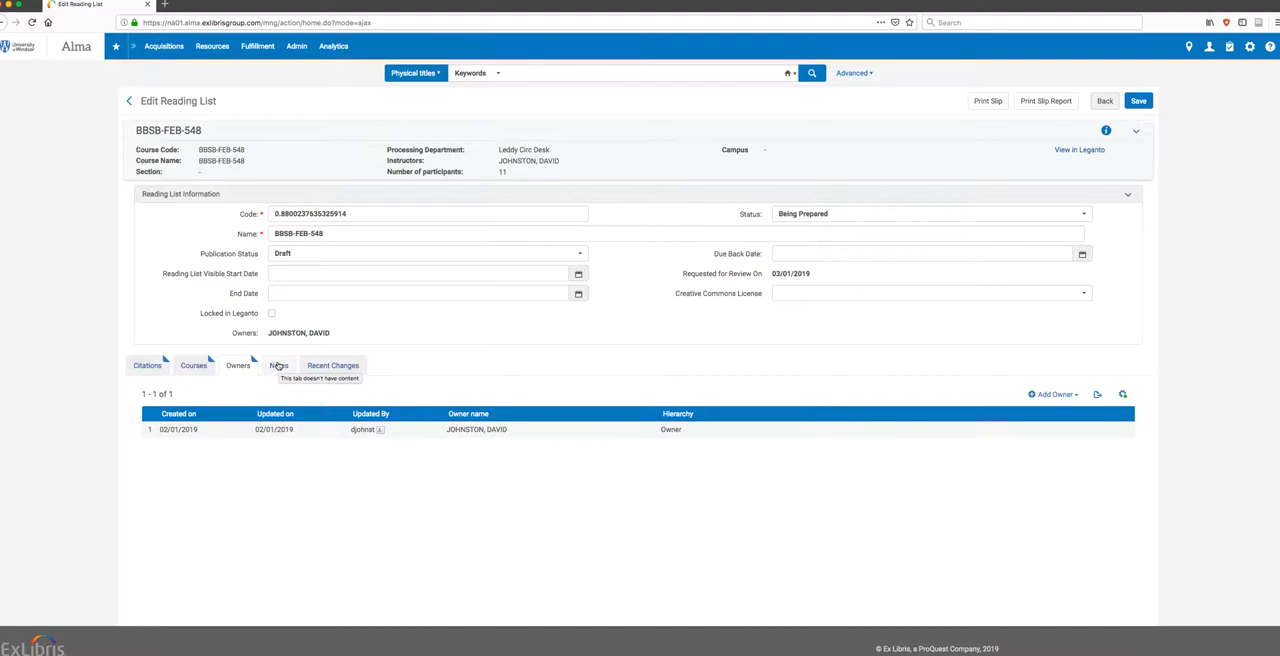
click(278, 365)
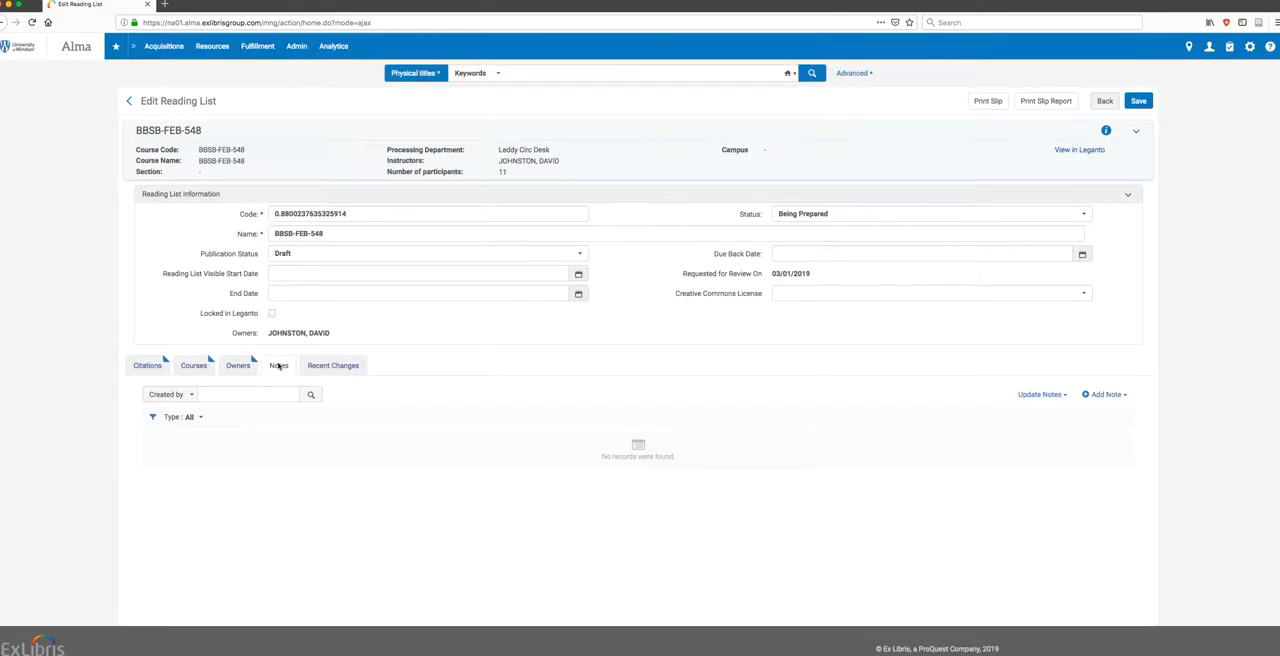
mouse_move(377, 376)
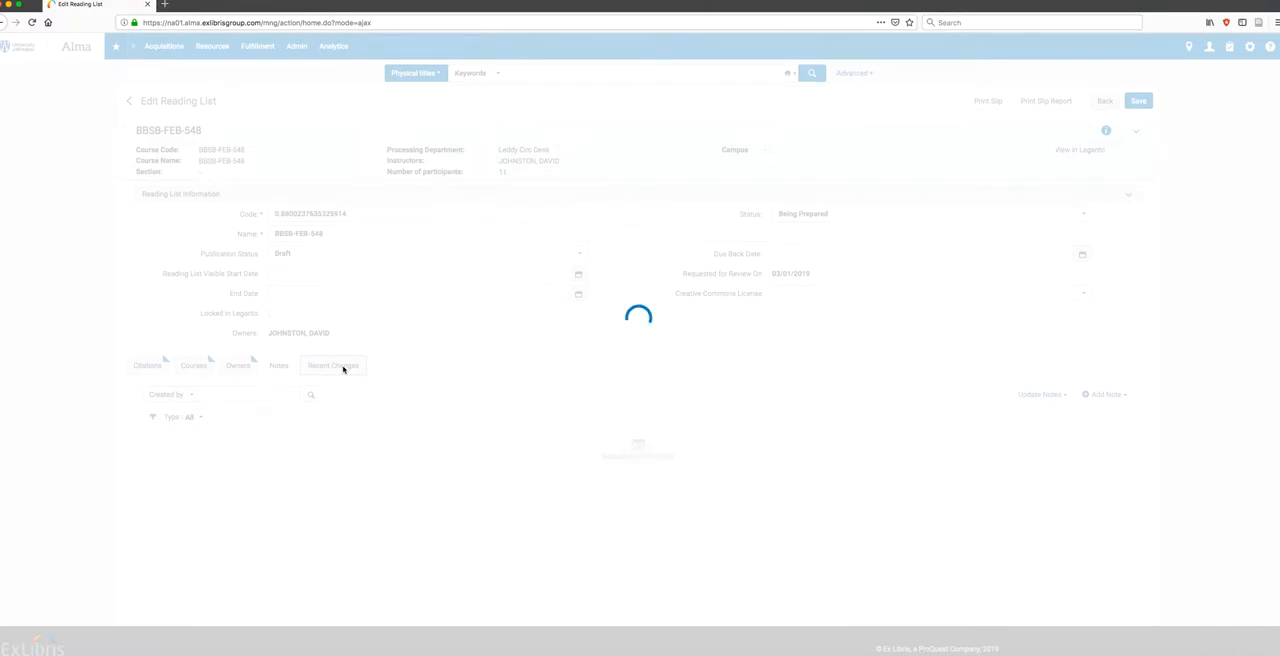
Show Recent Changes with eight entries of added citations, discussions and tag removal
click(332, 365)
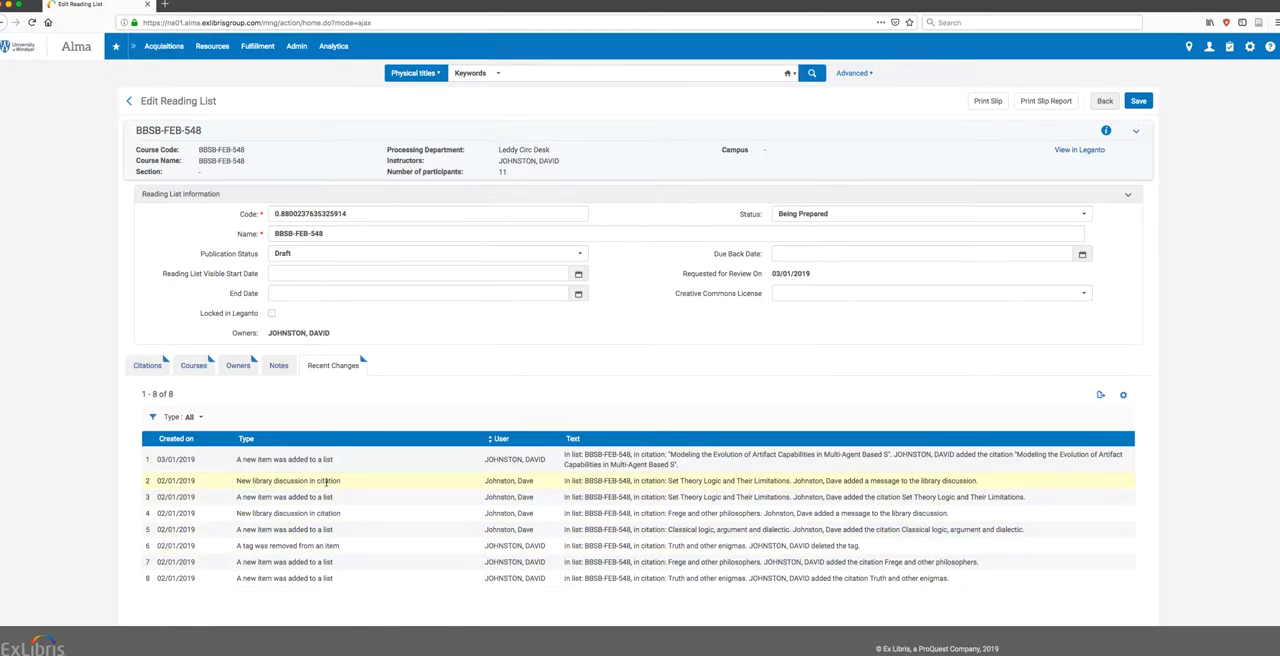
Go back to the Citations tab and reach the filter row above the five readings
click(147, 365)
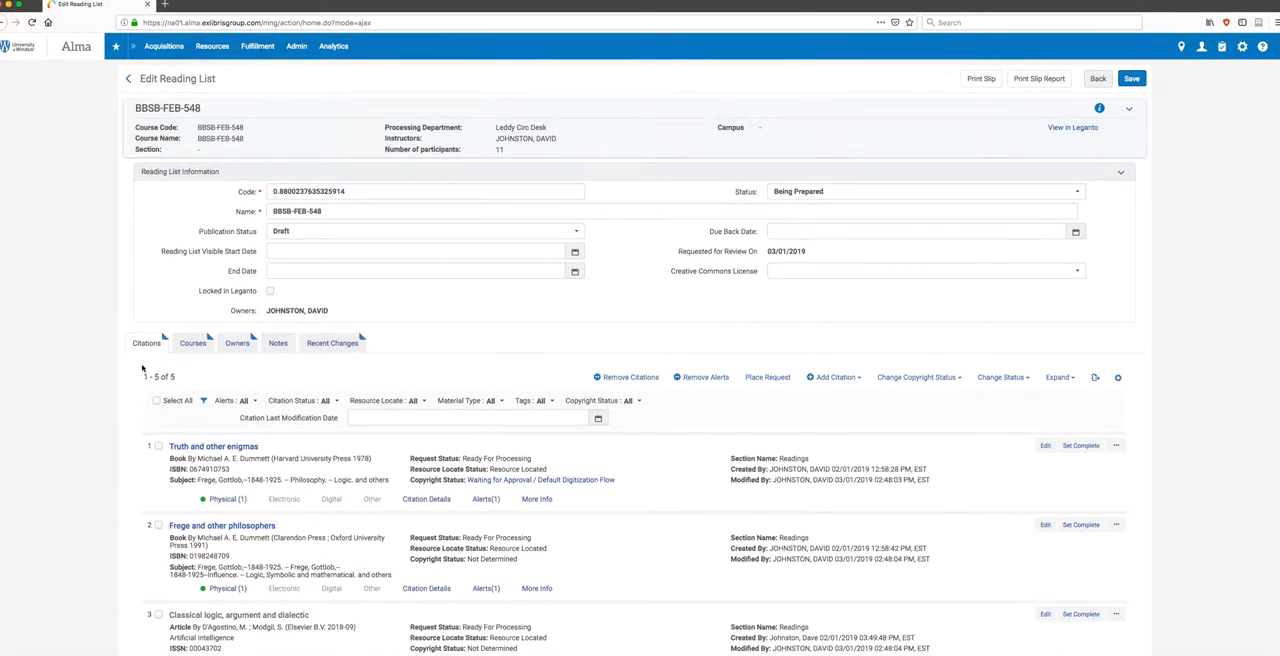
scroll(down, 3)
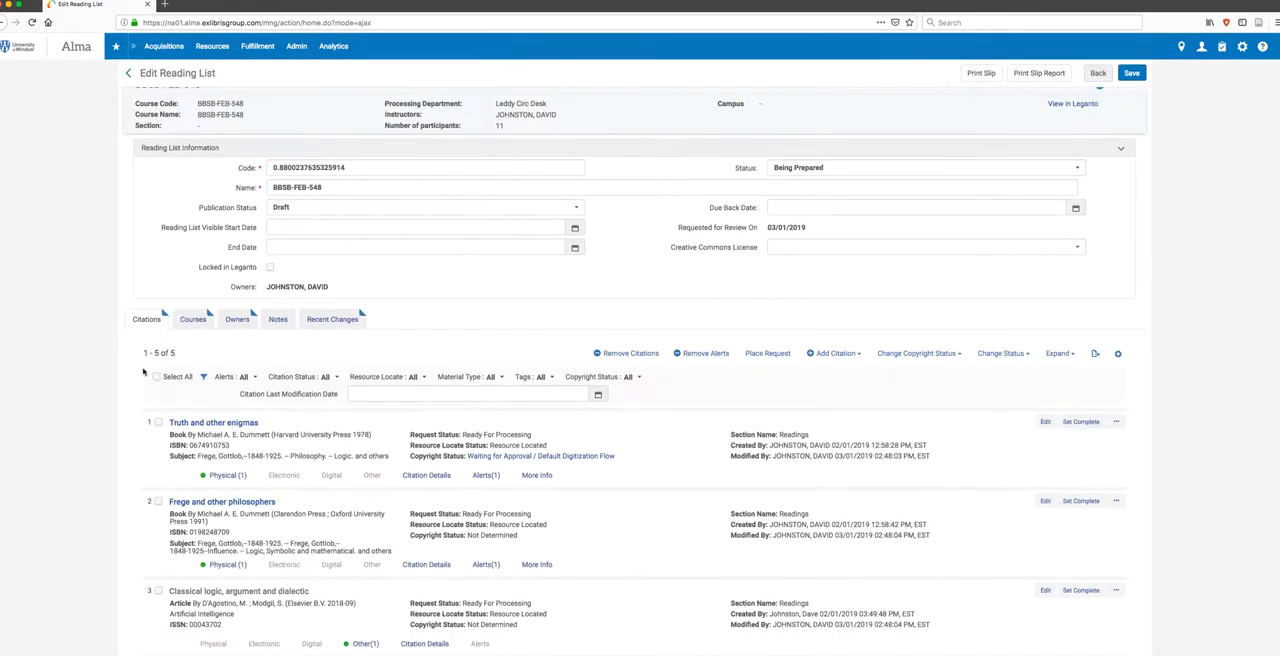
scroll(down, 3)
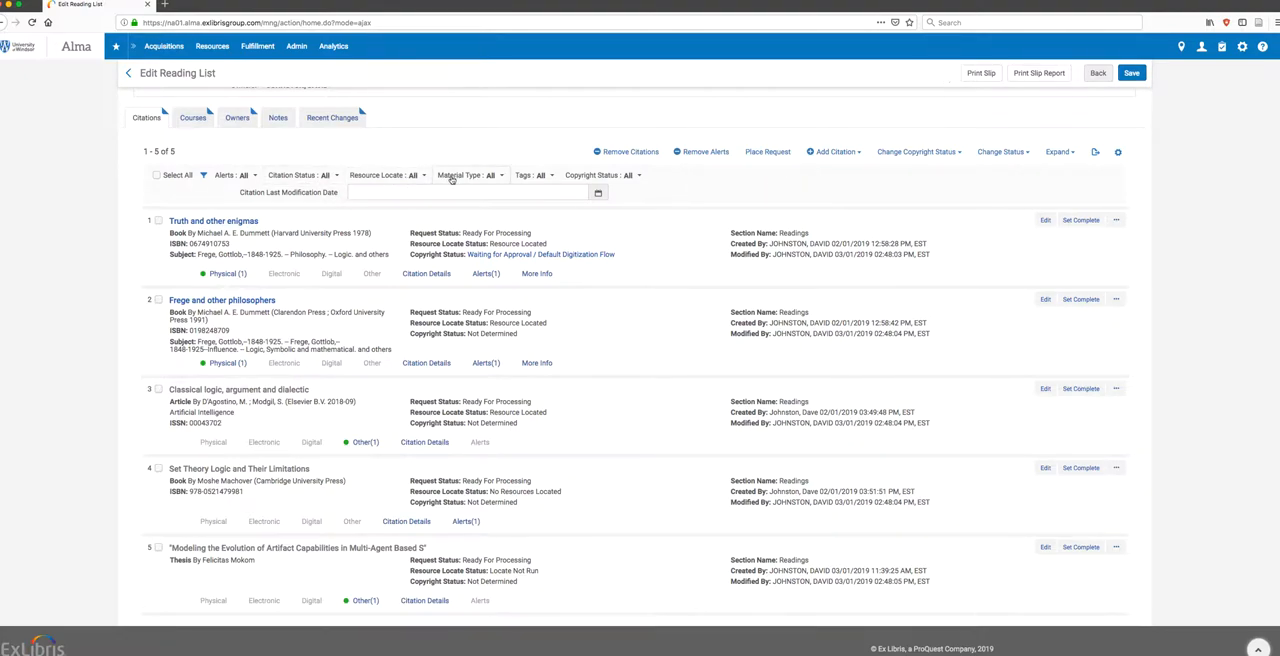
click(470, 175)
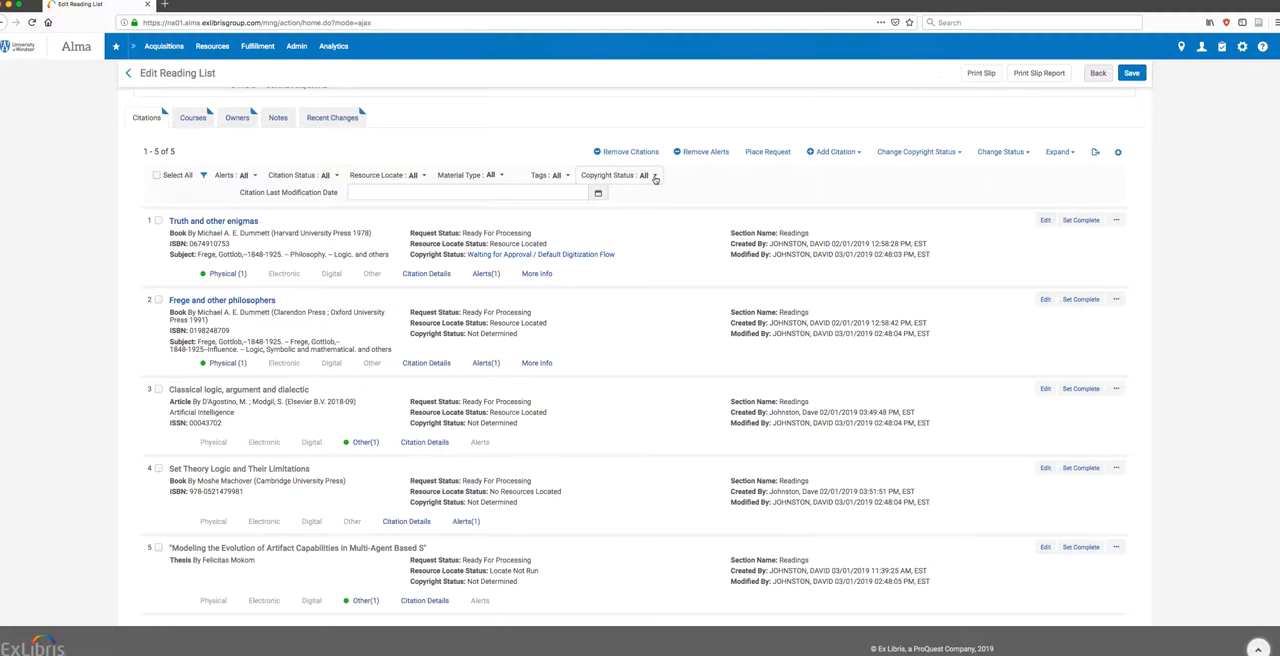
Filter citations to Waiting for Approval, leaving only 'Truth and other enigmas'
click(649, 175)
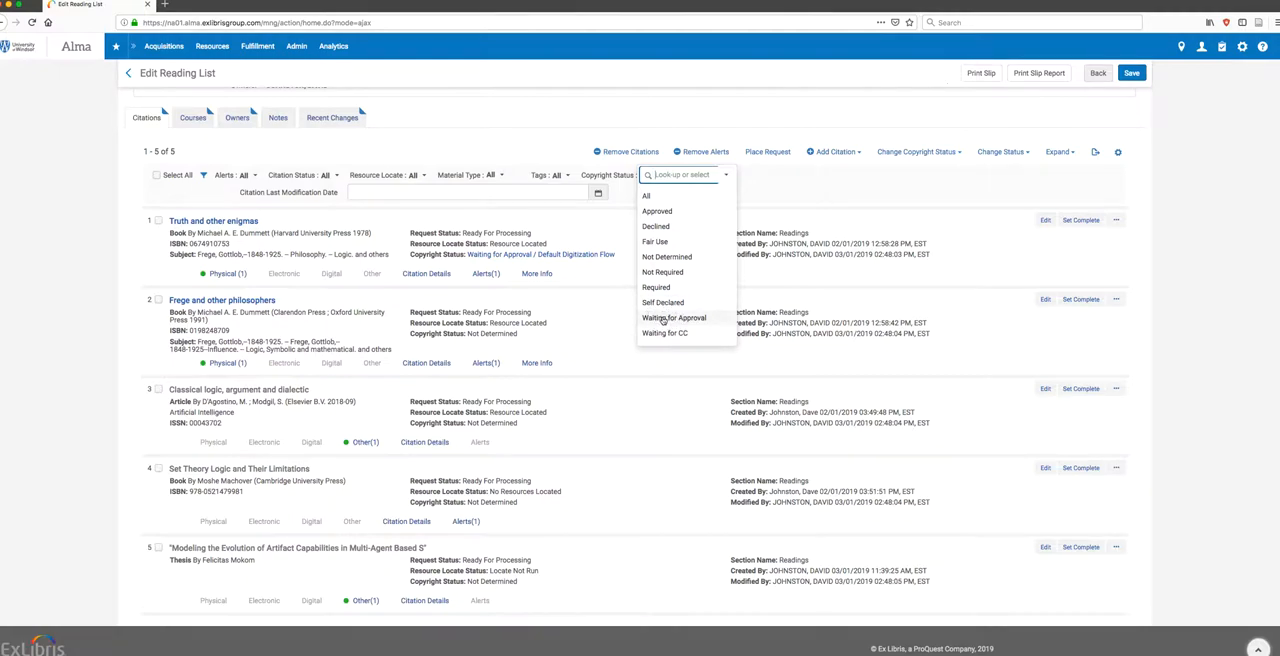
click(674, 318)
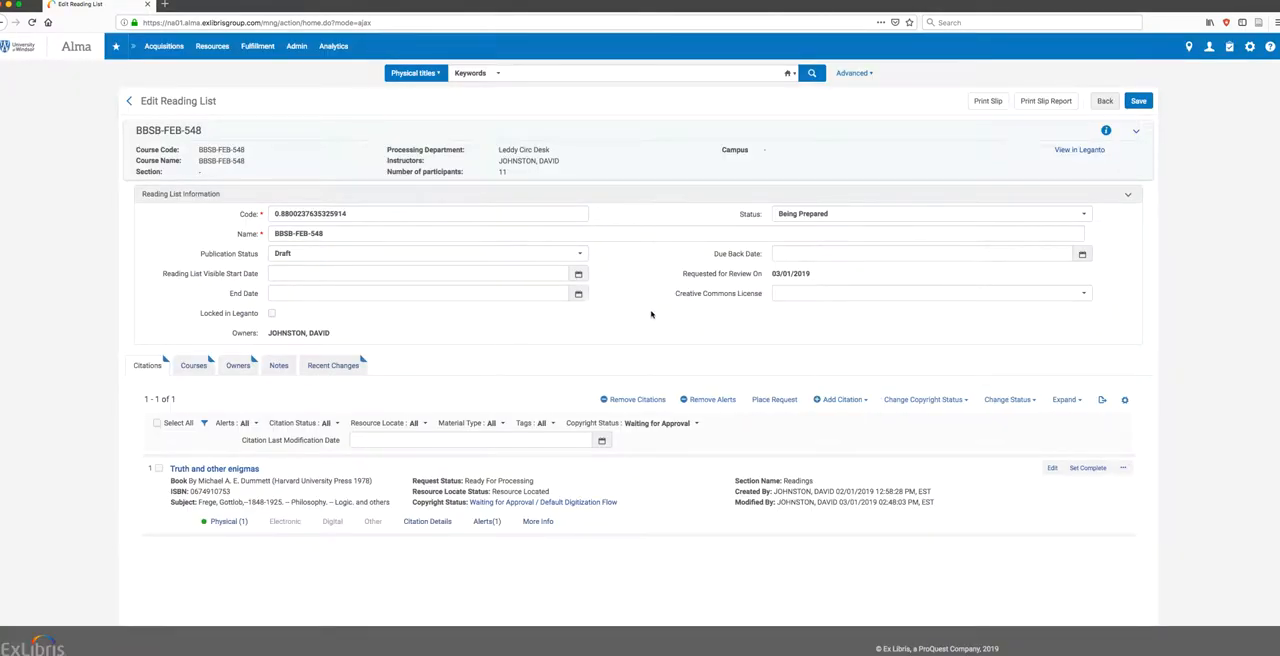
mouse_move(461, 573)
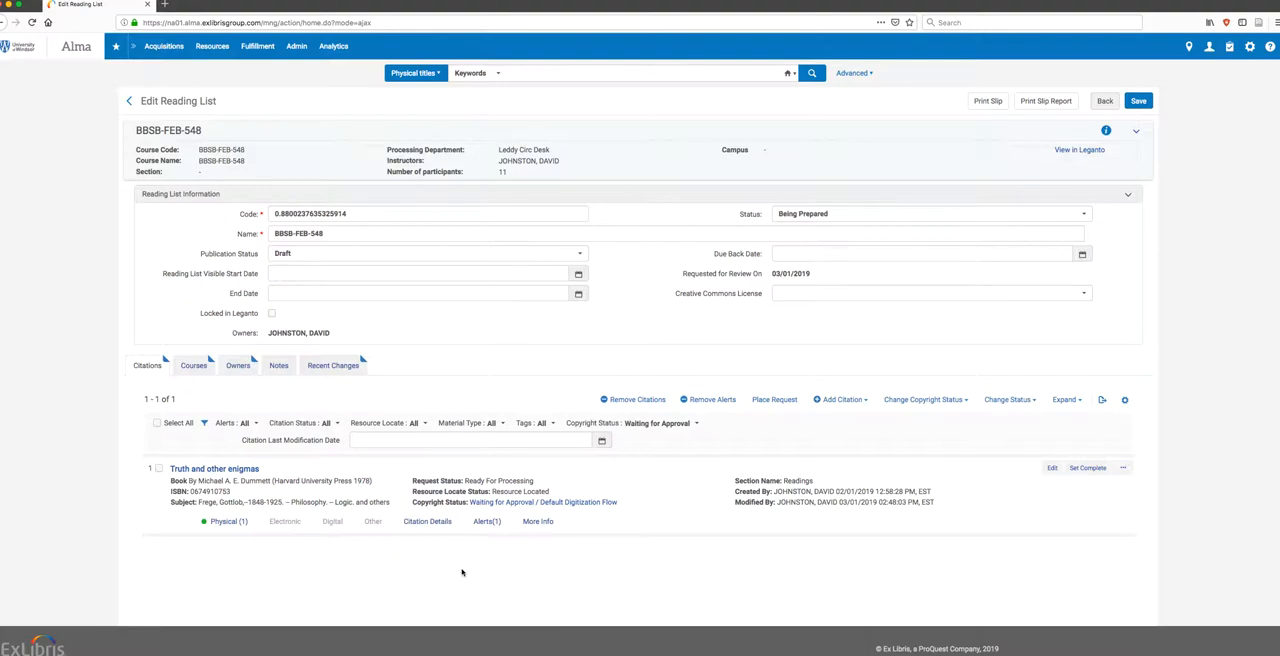
mouse_move(459, 555)
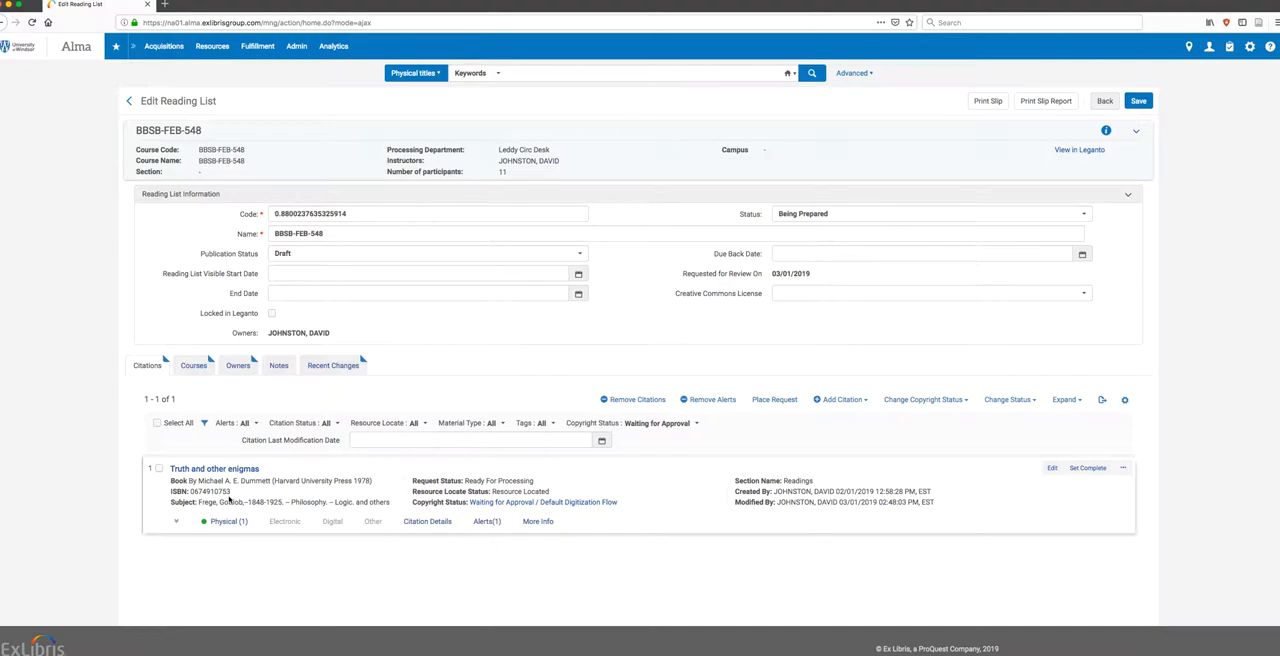
mouse_move(229, 500)
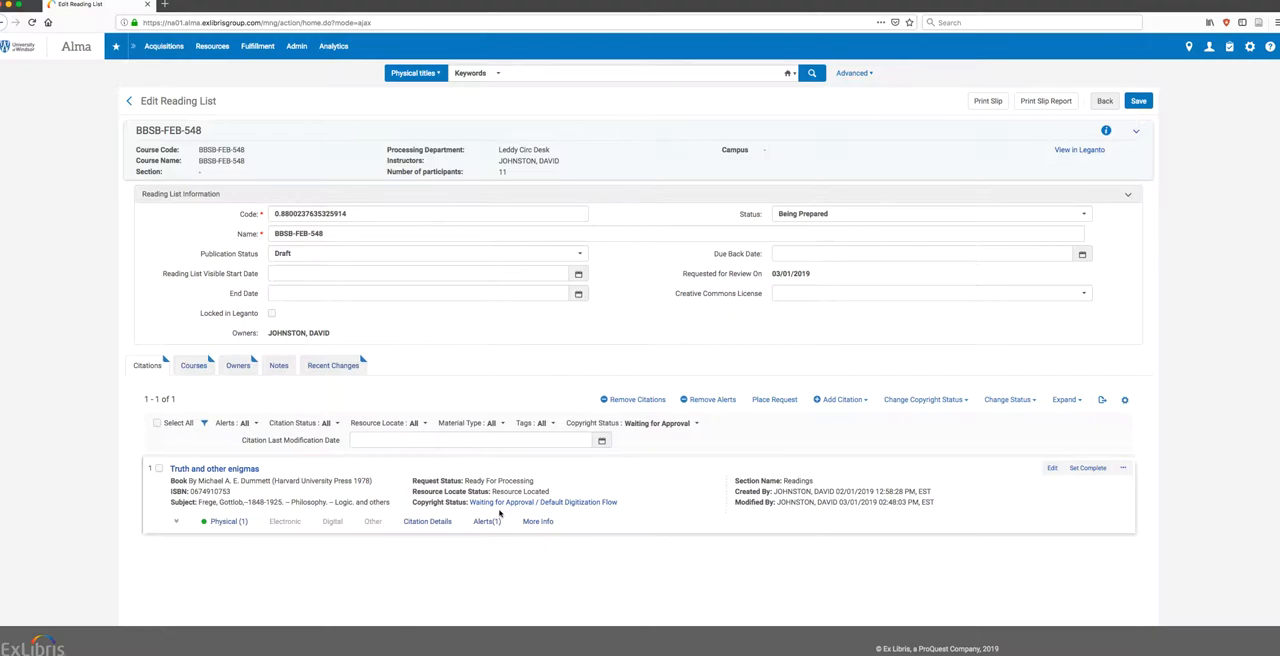
mouse_move(544, 502)
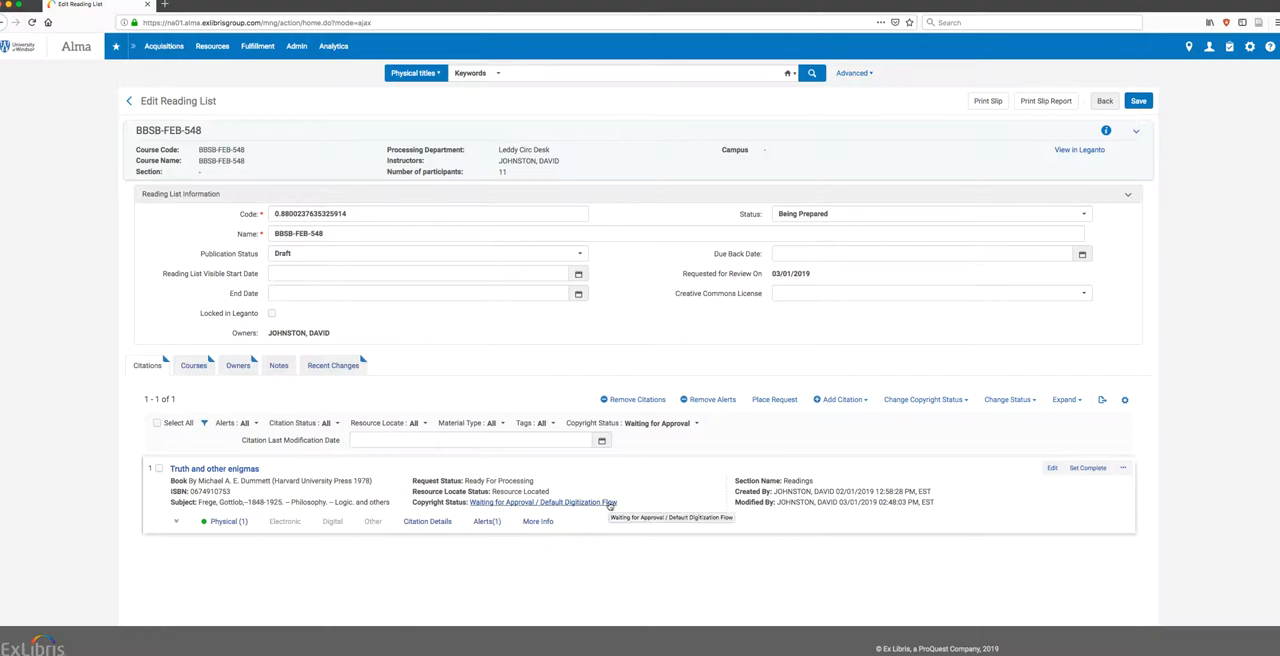
mouse_move(593, 510)
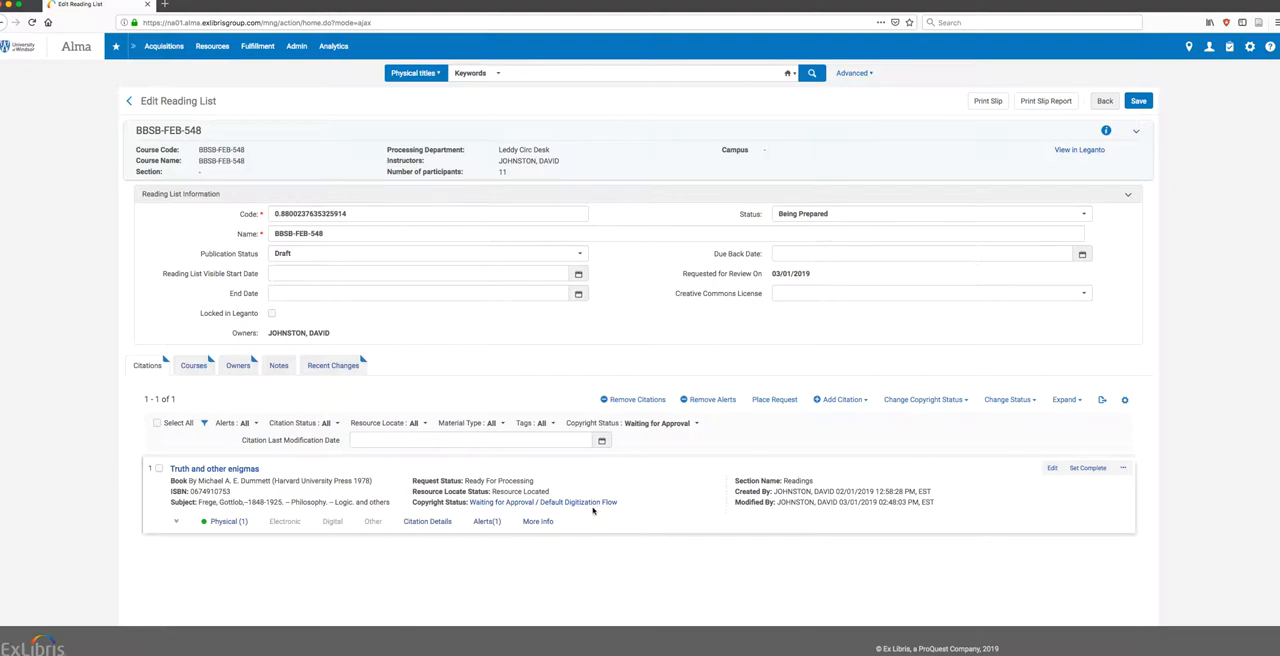
mouse_move(224, 521)
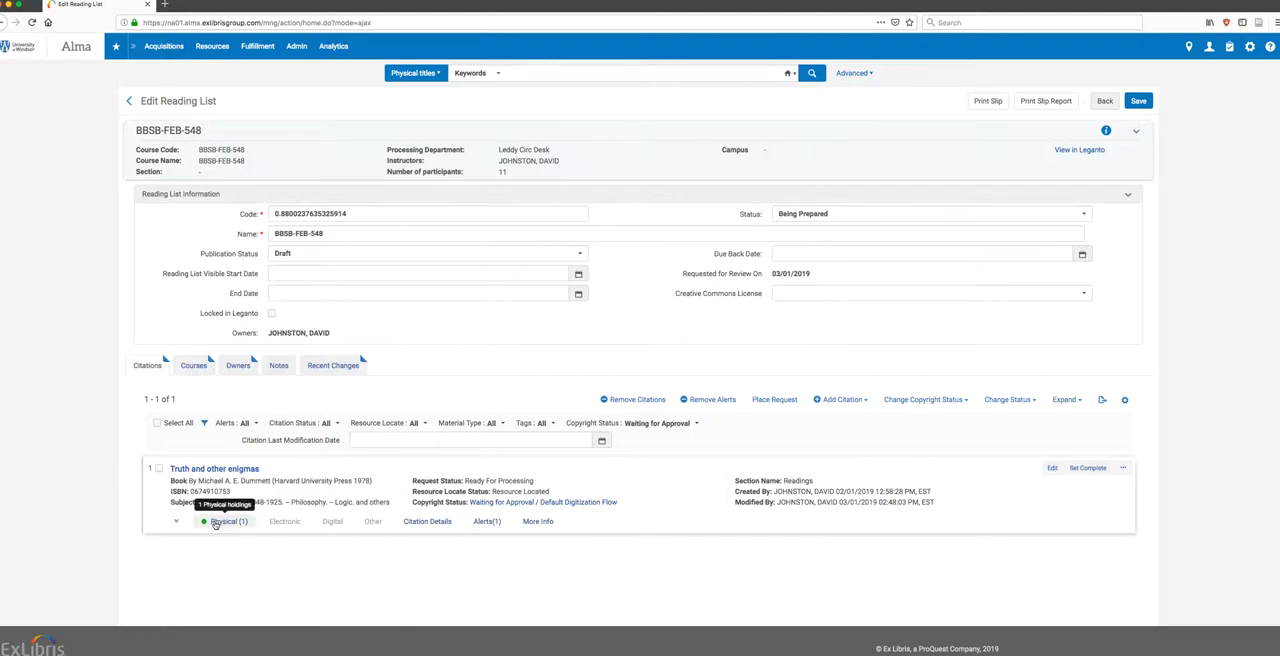
View the physical holdings and the digitization request alert for 'Truth and other enigmas'
click(227, 521)
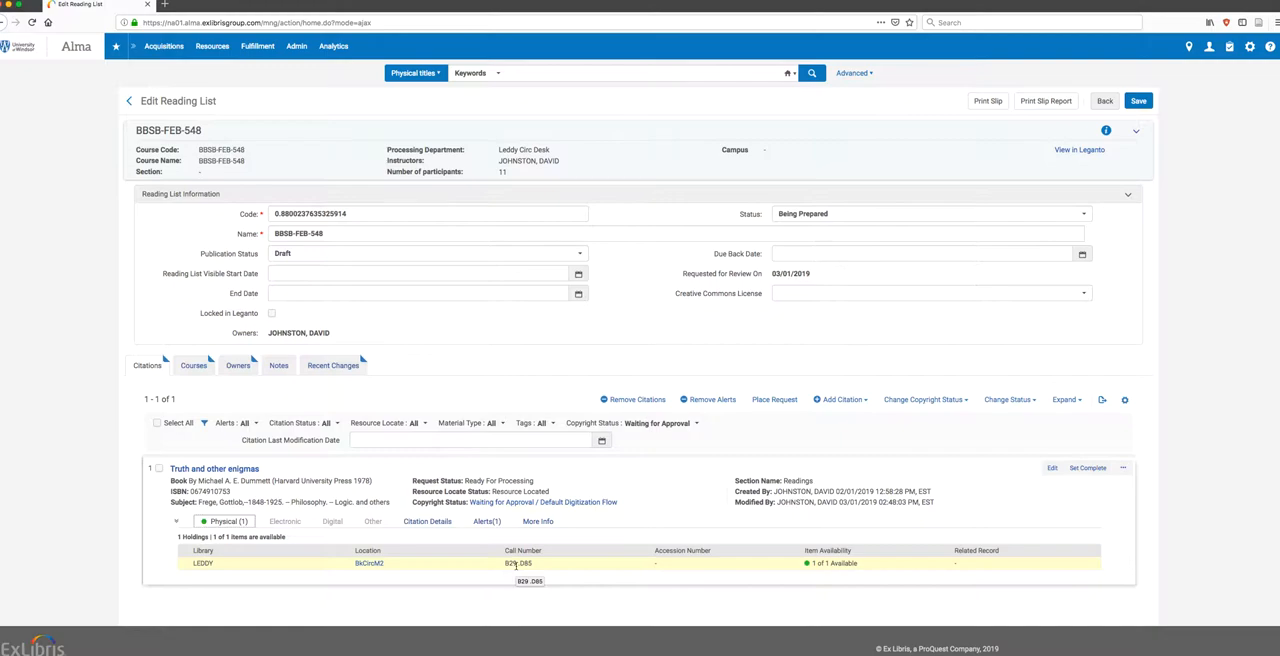
mouse_move(480, 535)
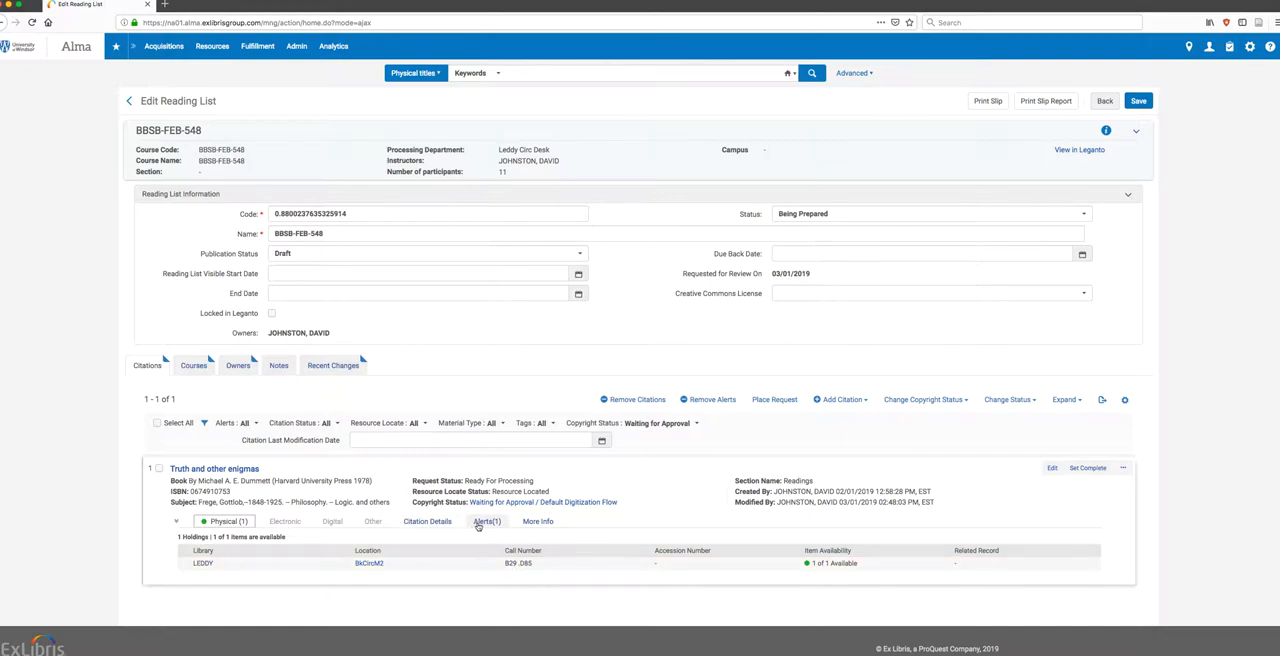
click(486, 521)
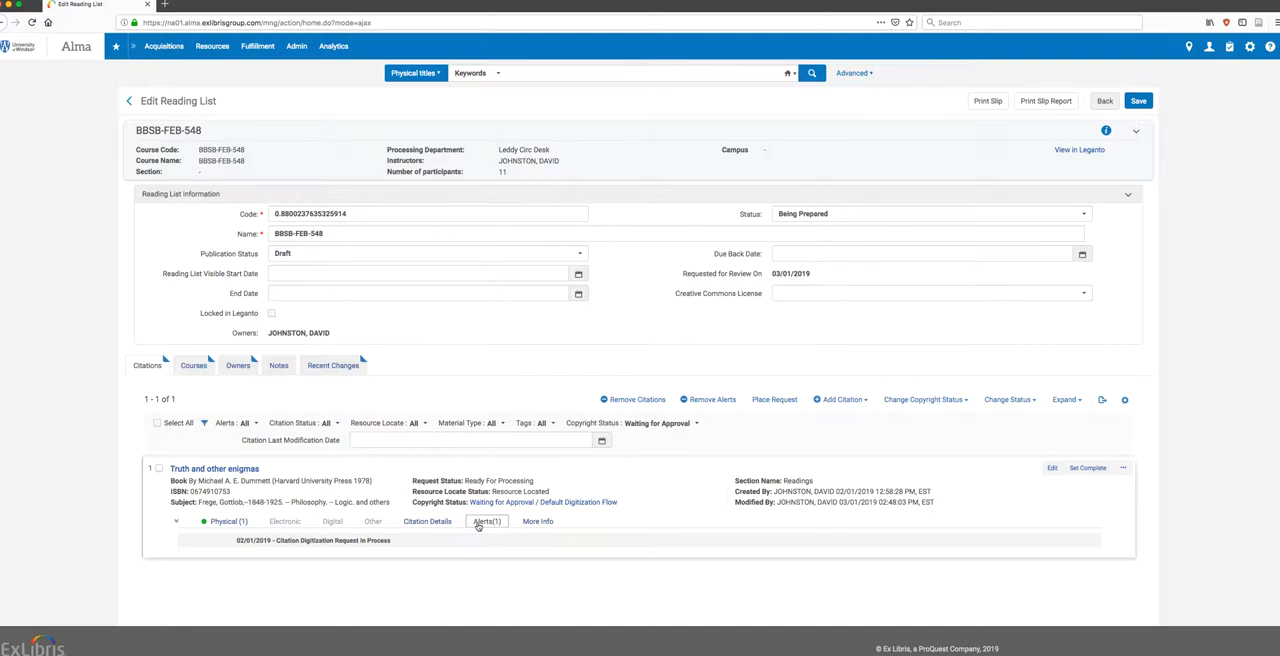
mouse_move(403, 542)
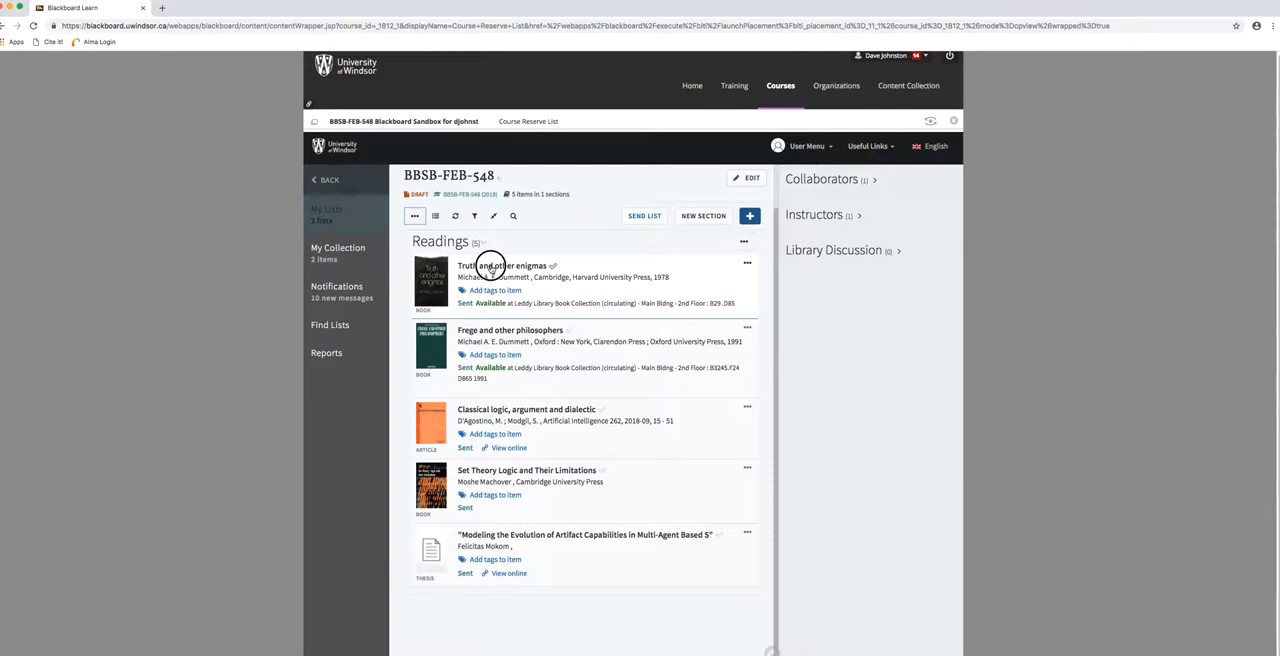
Review Leganto's Links & Availability for 'Frege and other philosophers', showing one copy in place
click(502, 265)
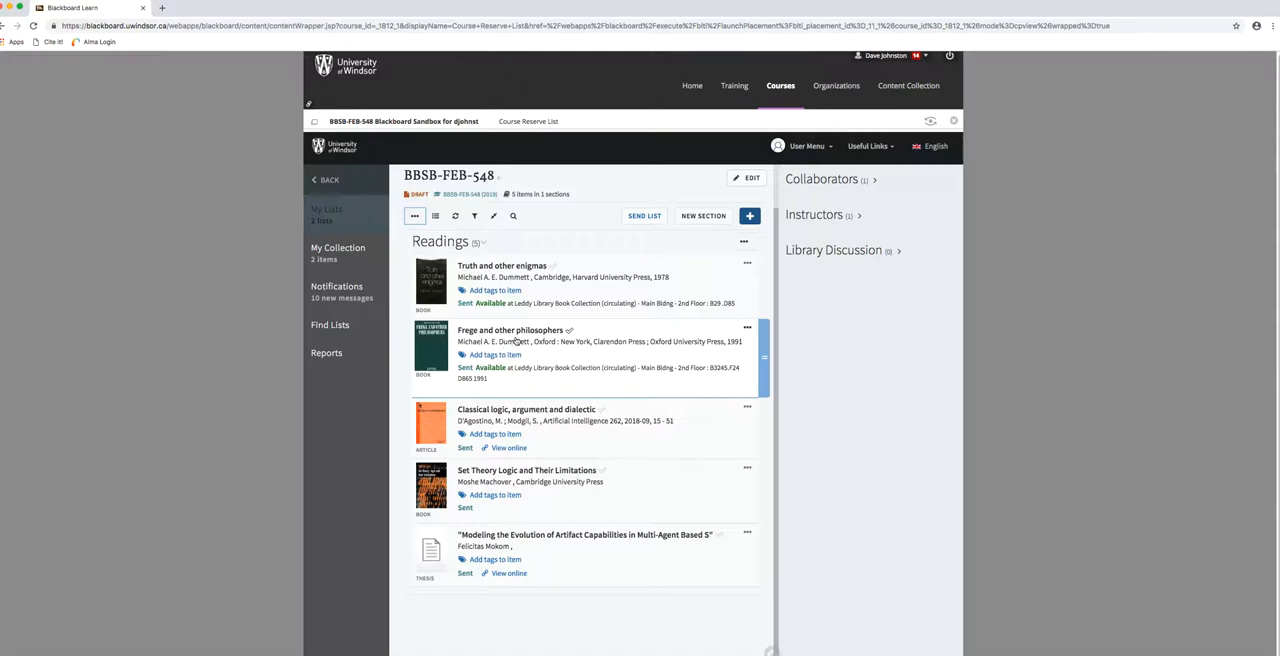
click(510, 330)
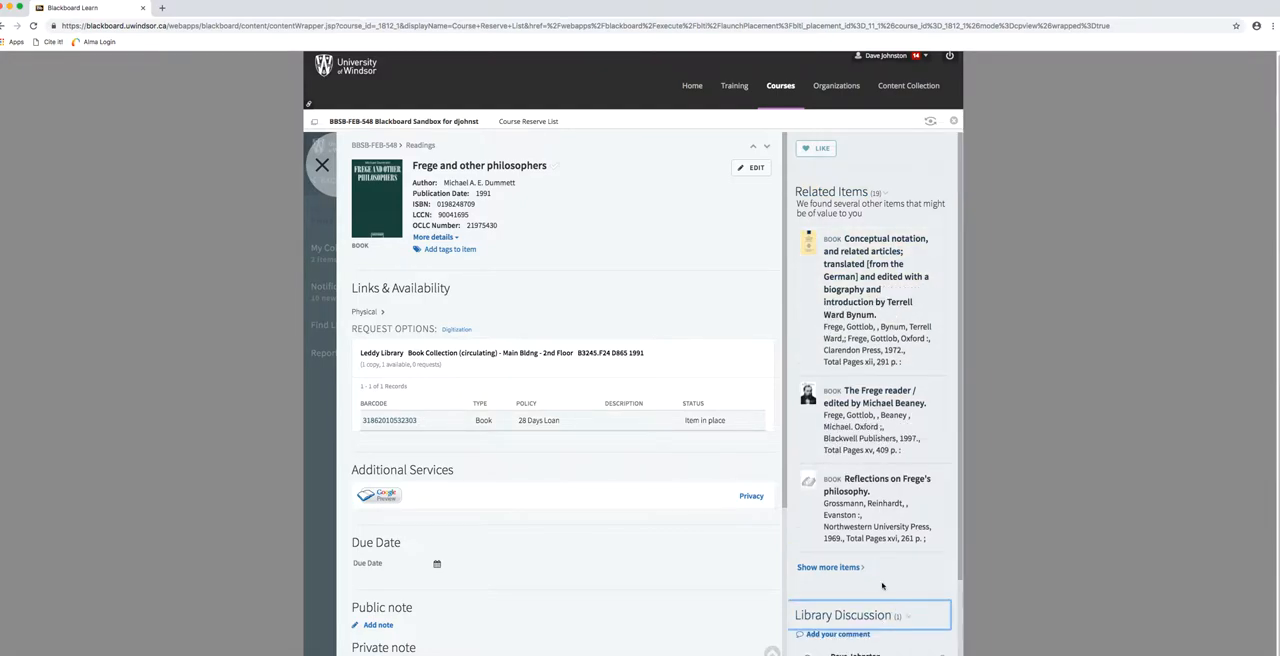
scroll(down, 3)
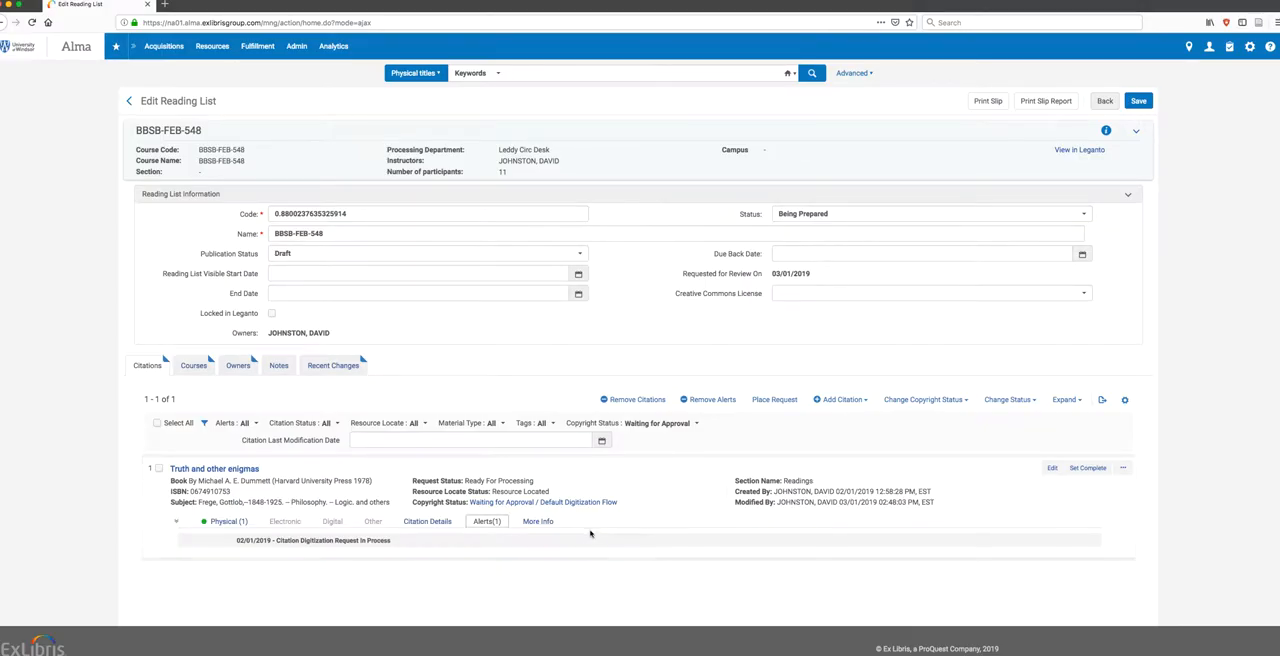
click(487, 521)
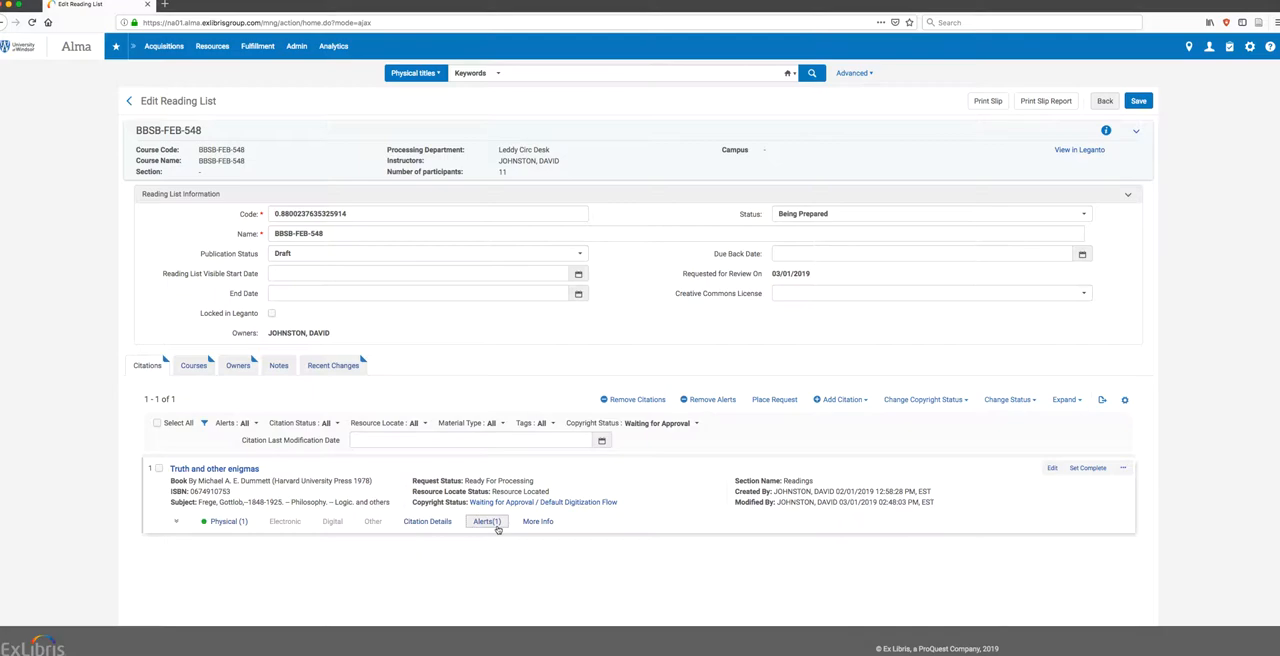
click(487, 521)
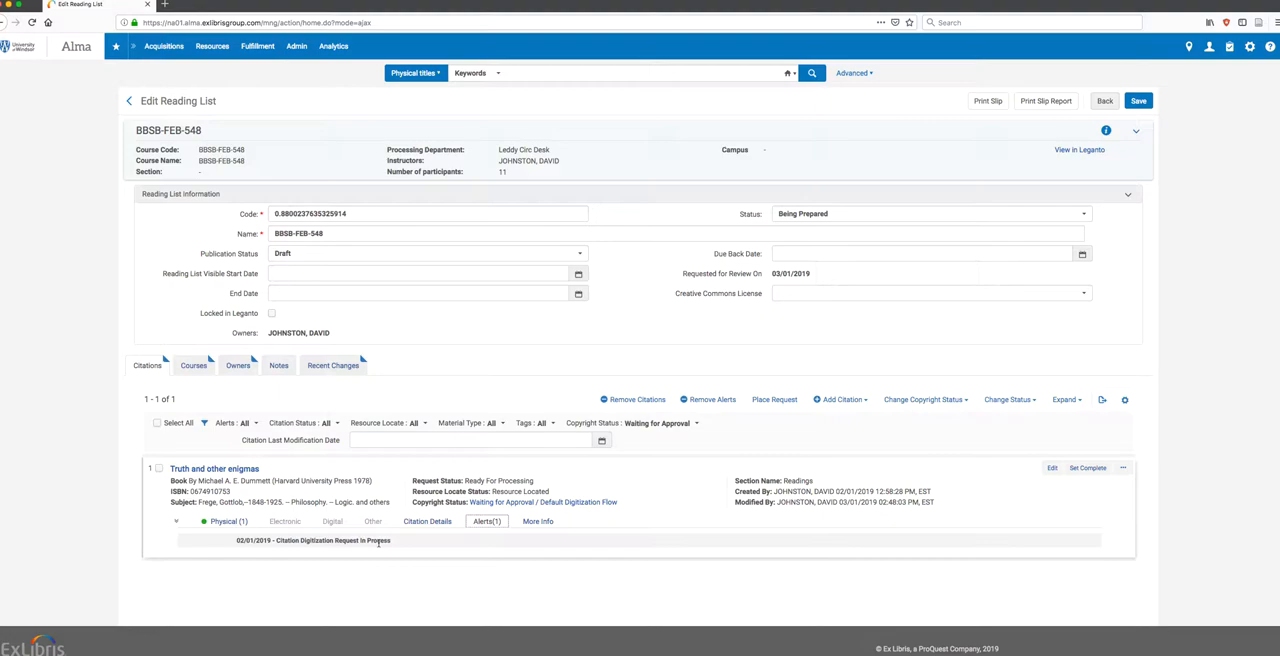
mouse_move(398, 540)
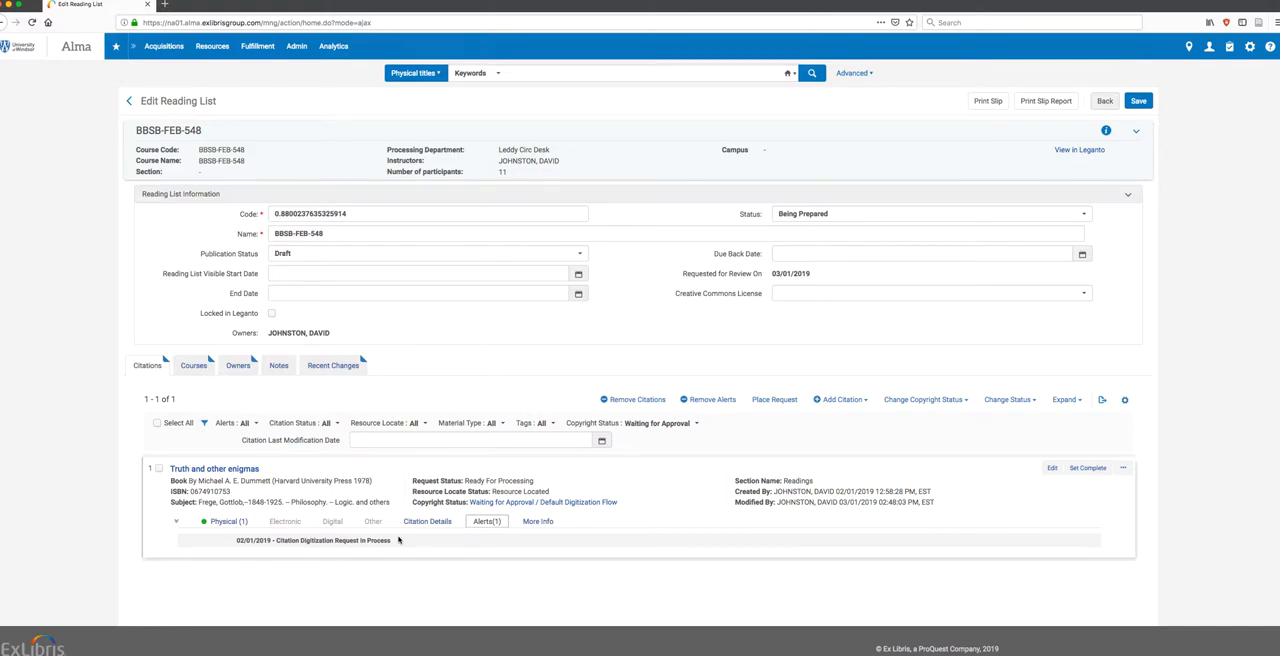
mouse_move(412, 470)
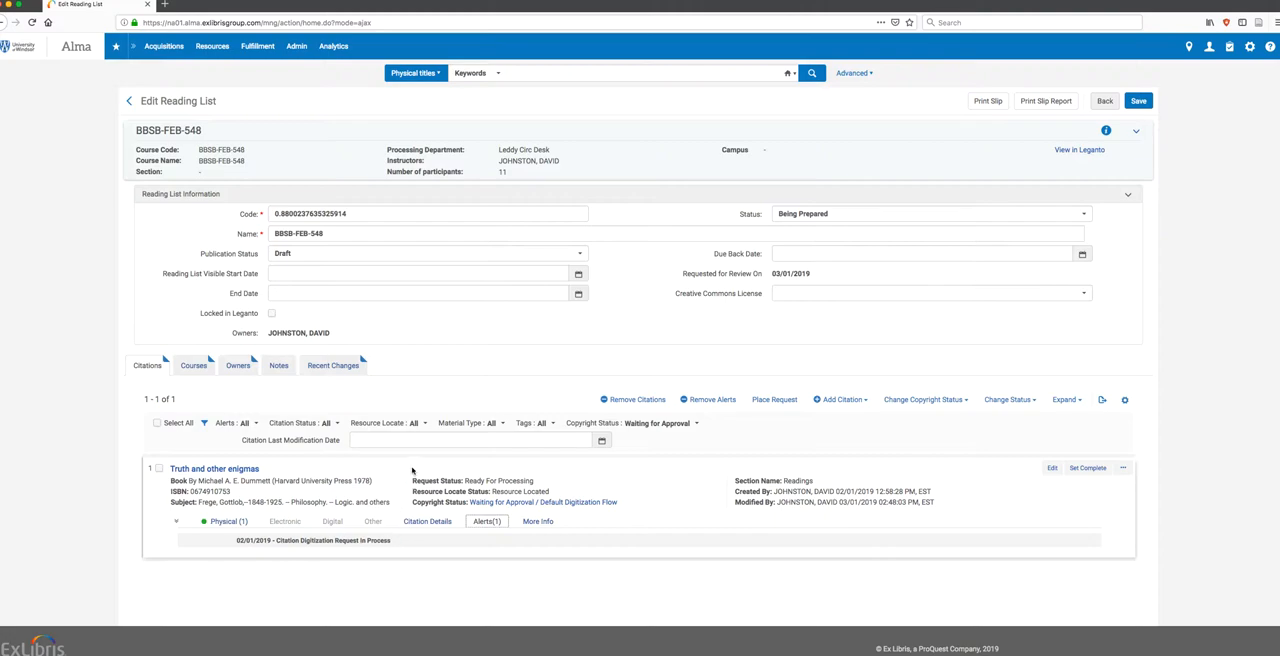
mouse_move(410, 471)
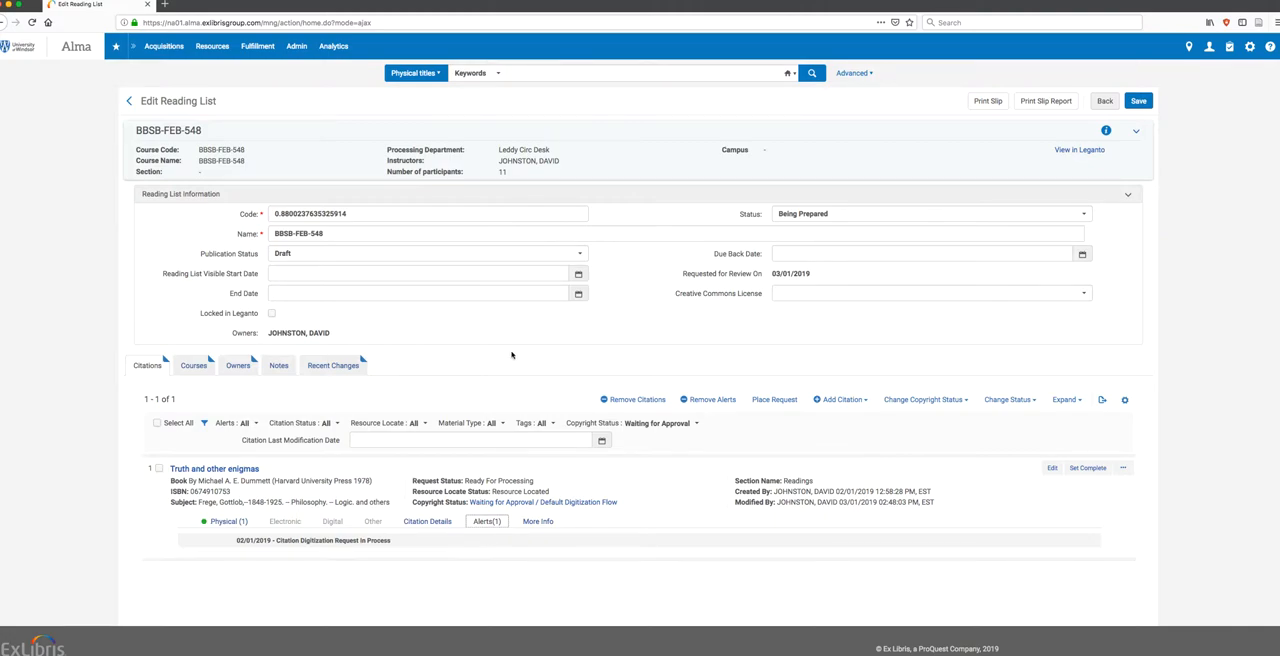
Show all 21 lists in the Reading Lists task list and the actions for BBSB-FEB-548
click(257, 46)
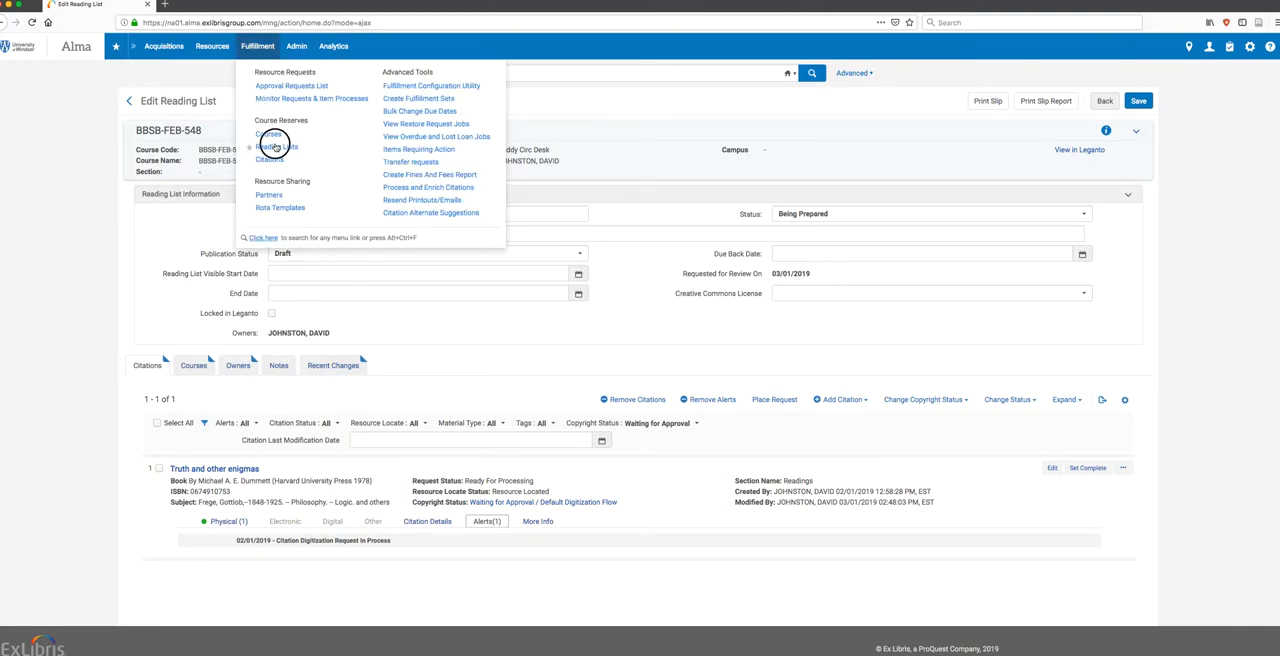
click(275, 146)
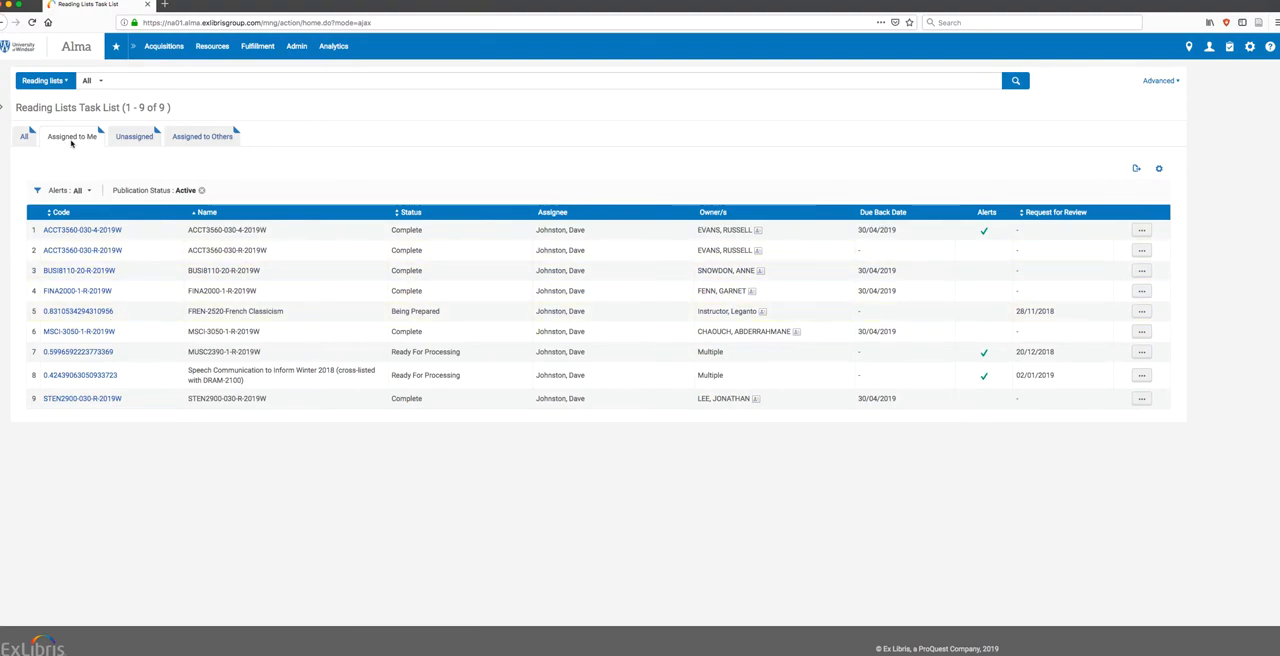
mouse_move(71, 136)
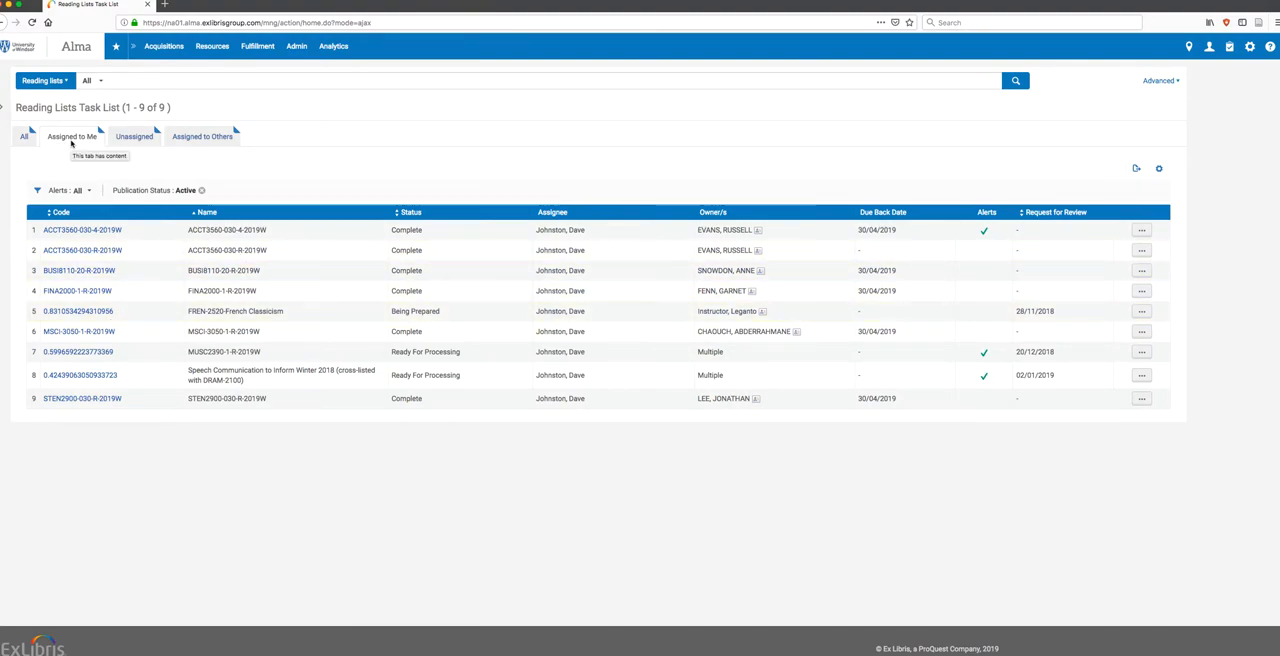
mouse_move(1272, 467)
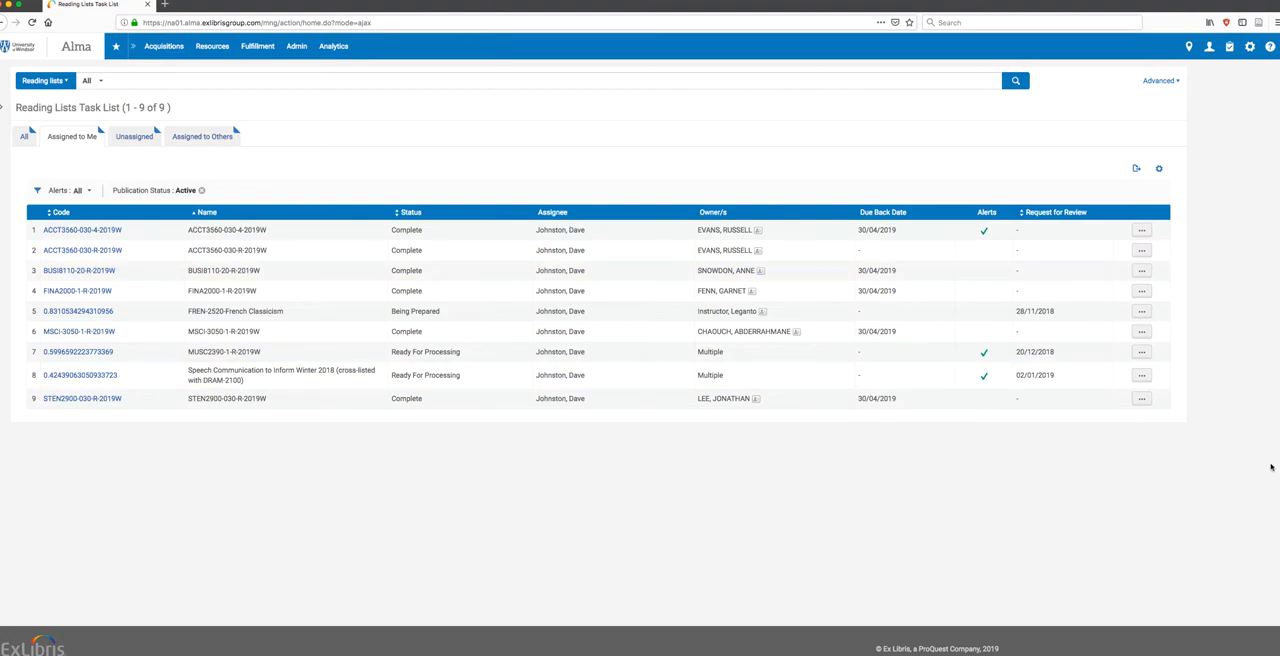
click(1141, 270)
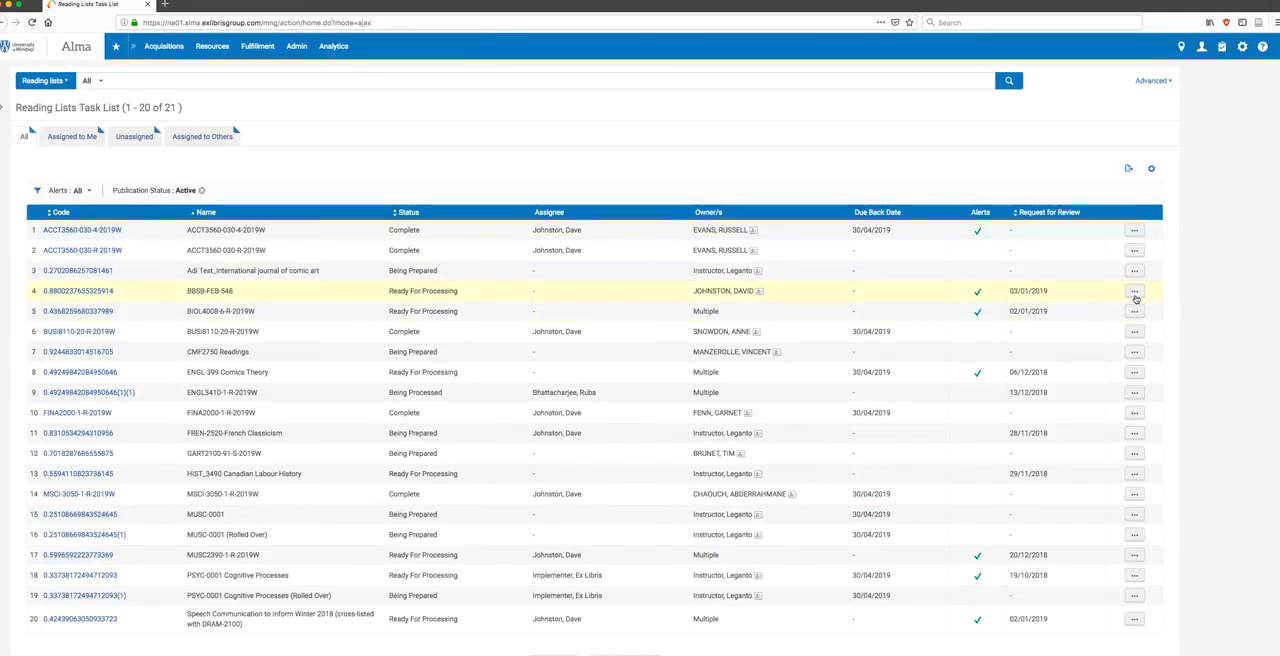
click(1134, 291)
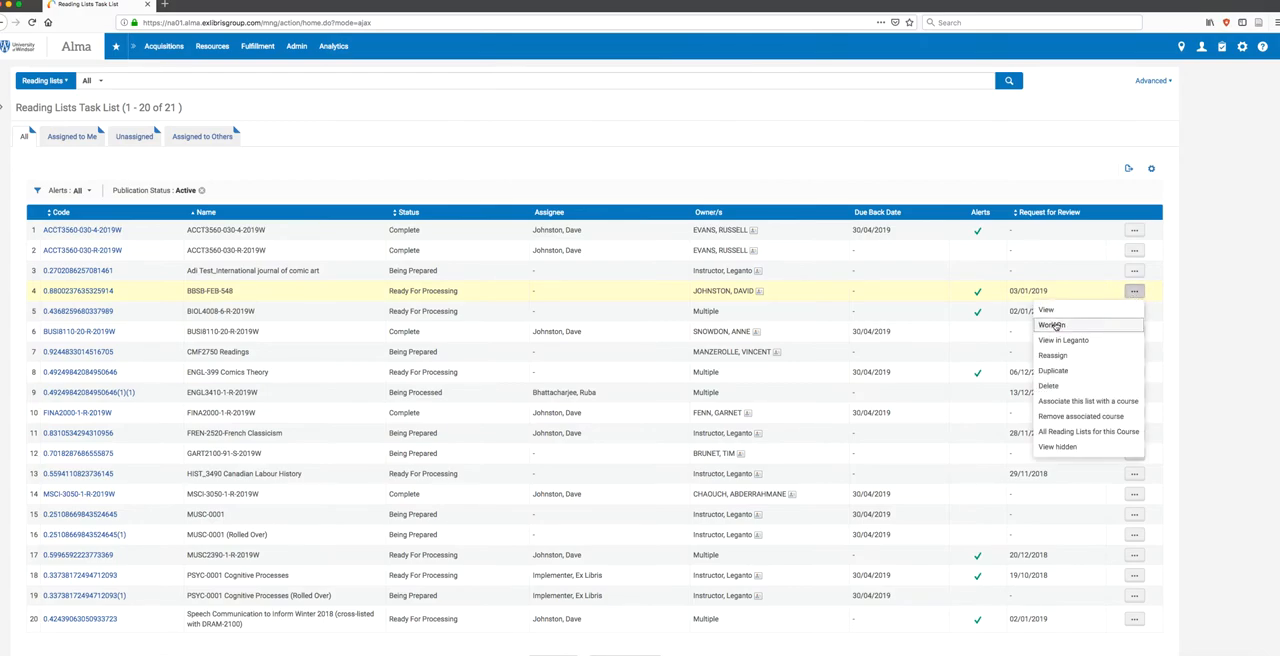
Choose Work on list for BBSB-FEB-548 and scroll through its five citations
click(1051, 325)
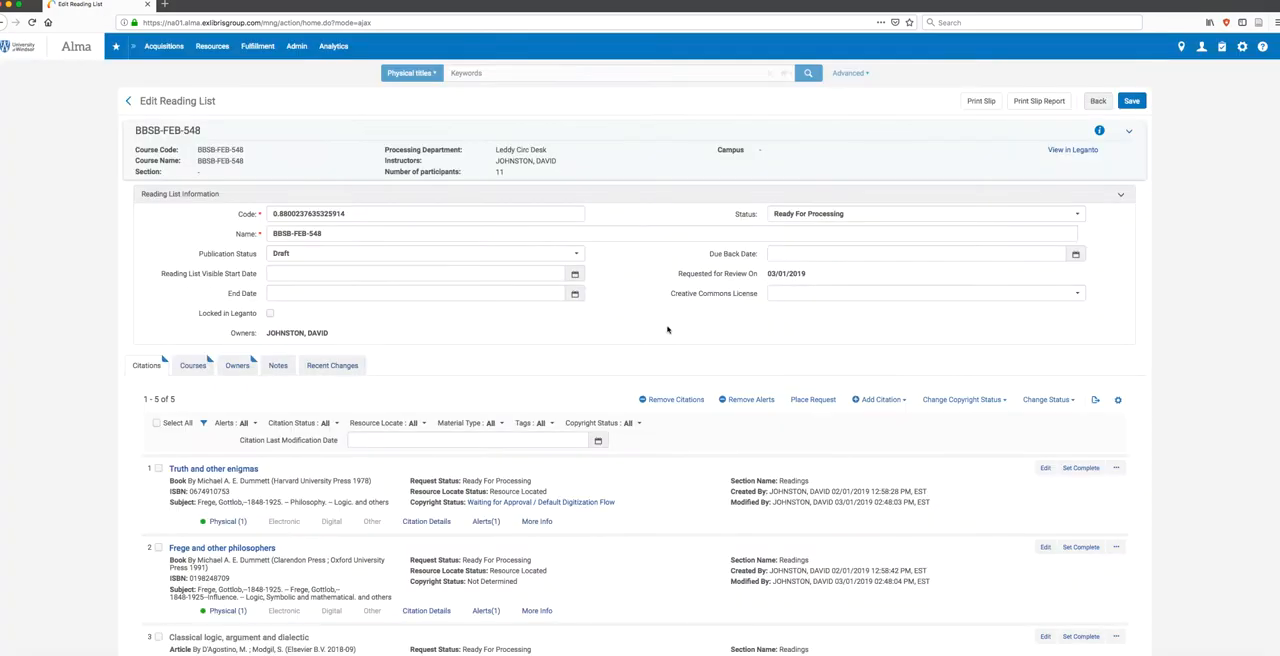
scroll(down, 3)
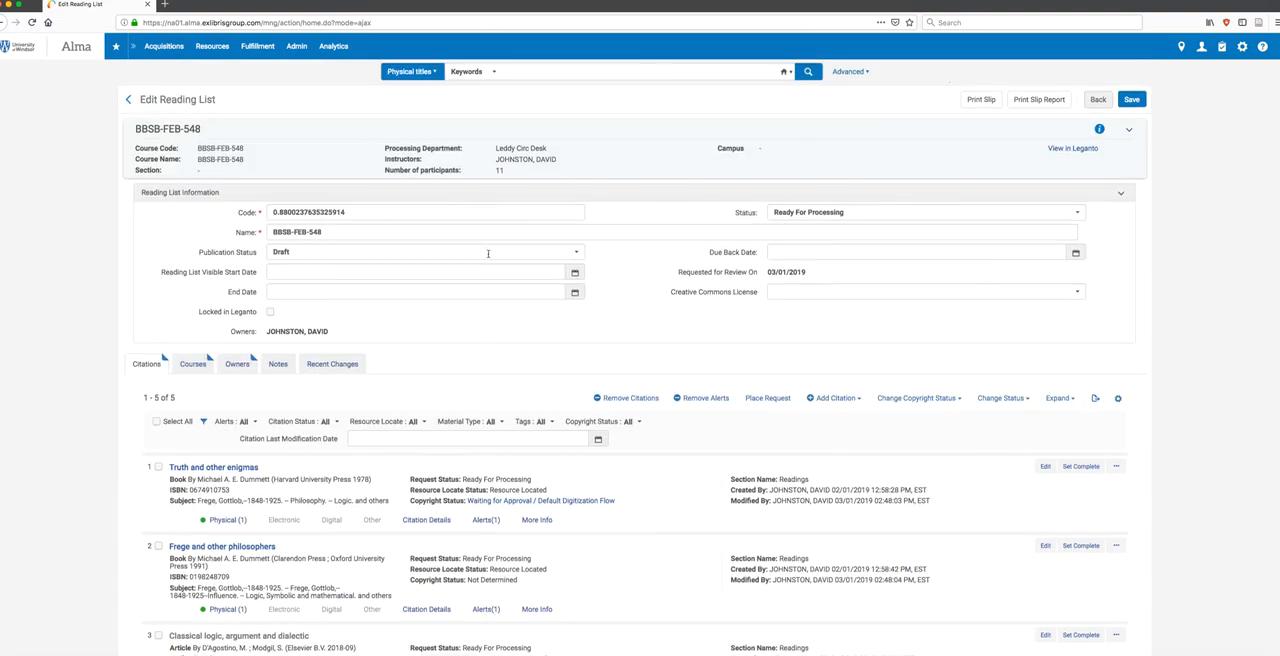
scroll(down, 3)
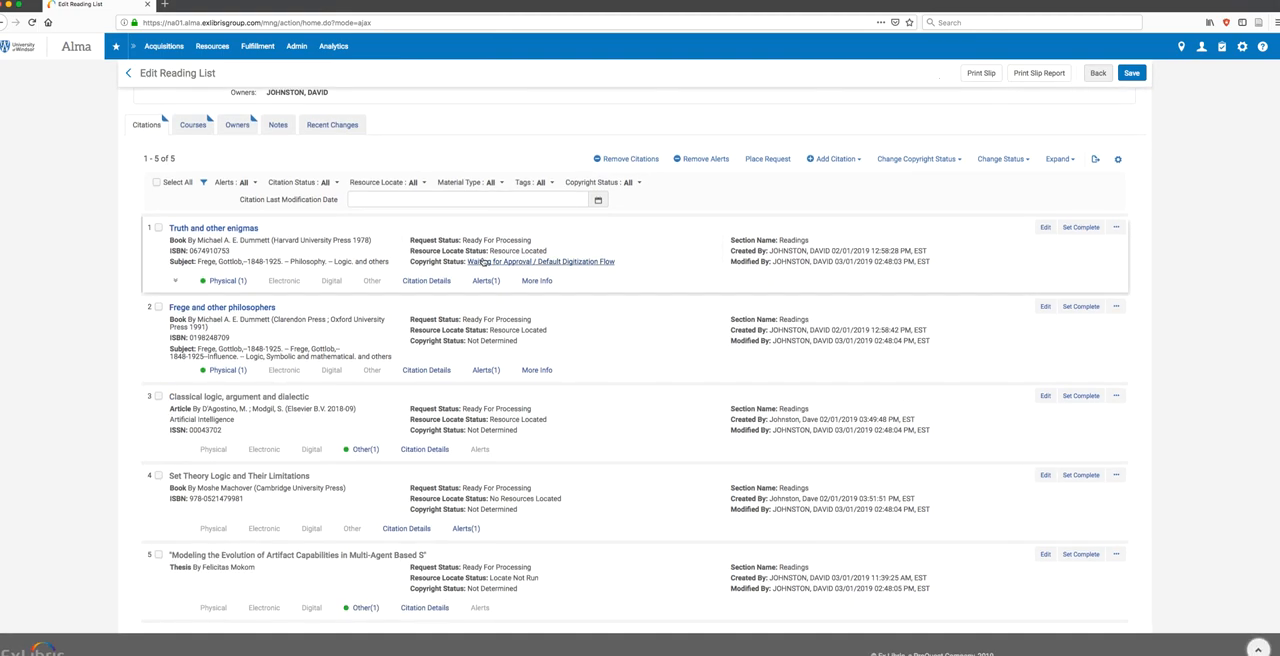